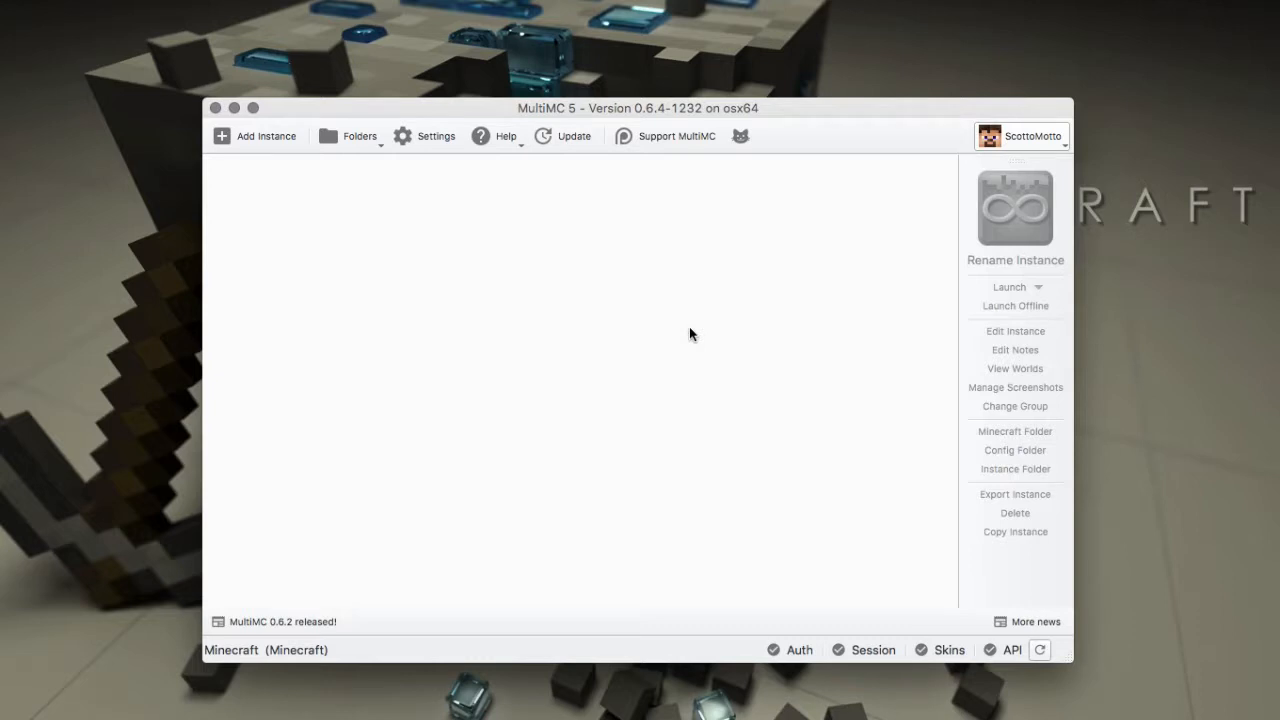
mouse_move(332, 292)
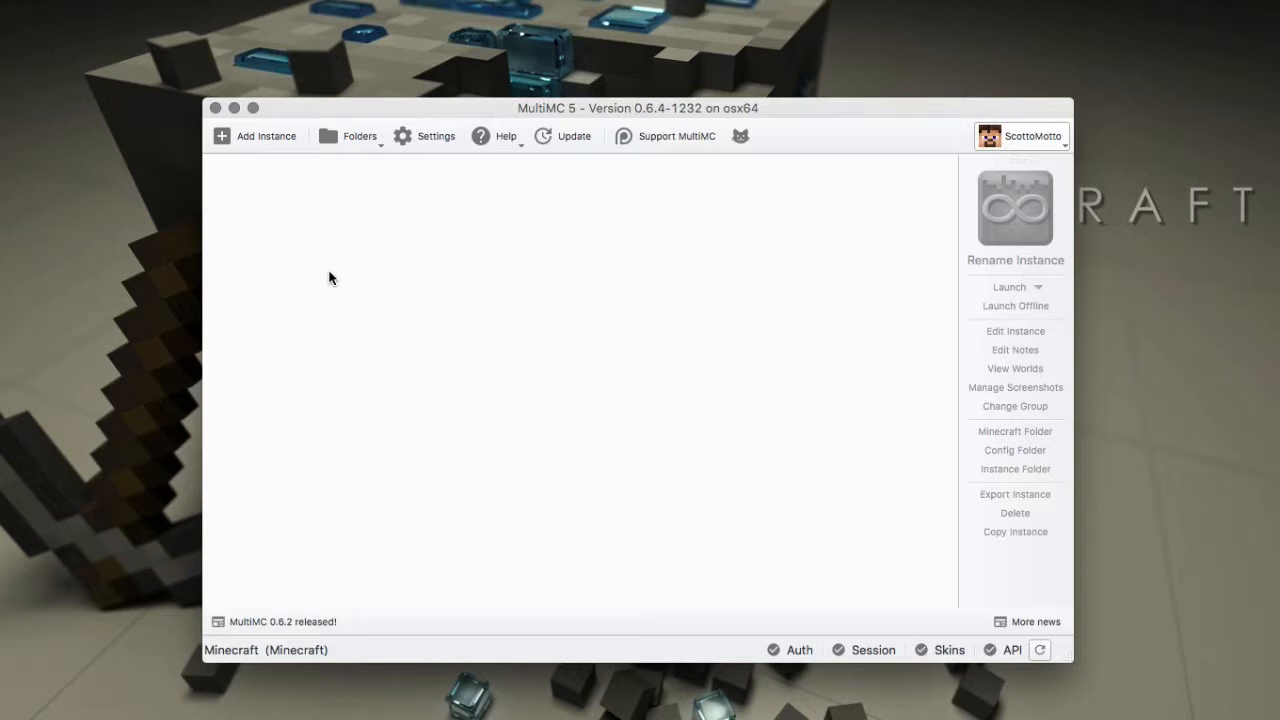
mouse_move(314, 242)
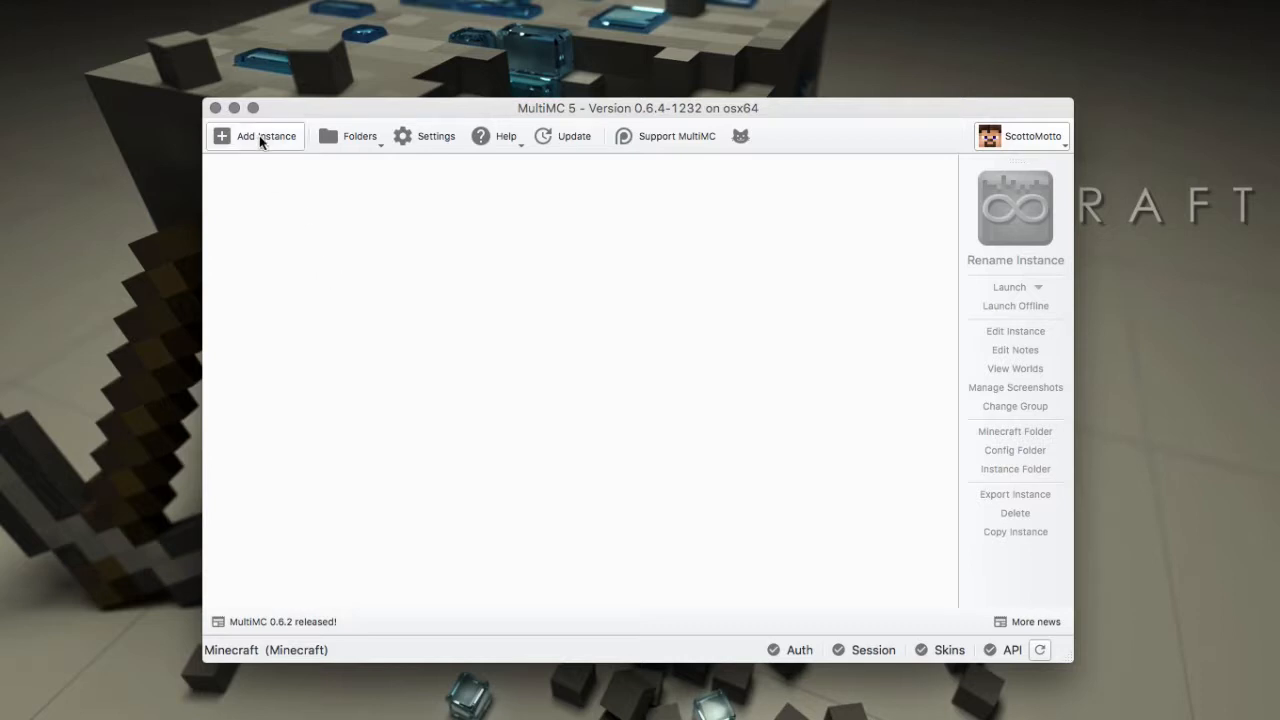
mouse_move(255, 135)
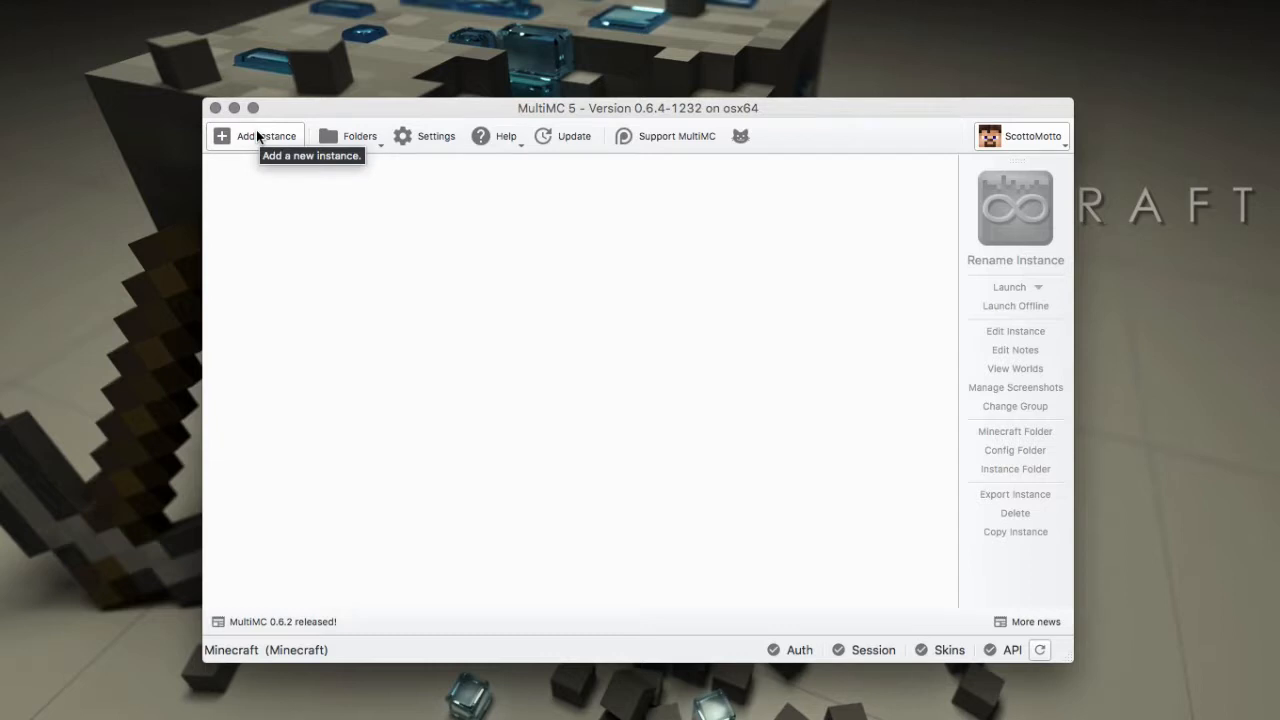
Step: Choose Create instance from the empty instance area's popup menu
left_click(255, 135)
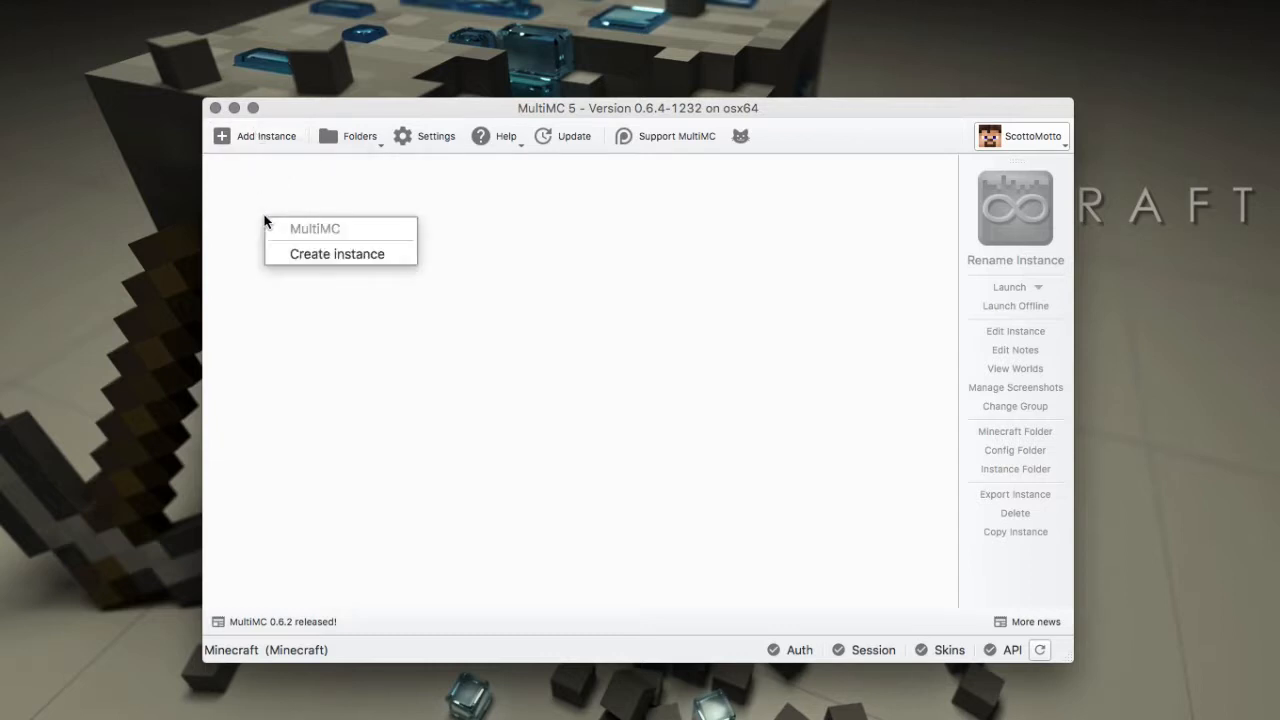
mouse_move(408, 310)
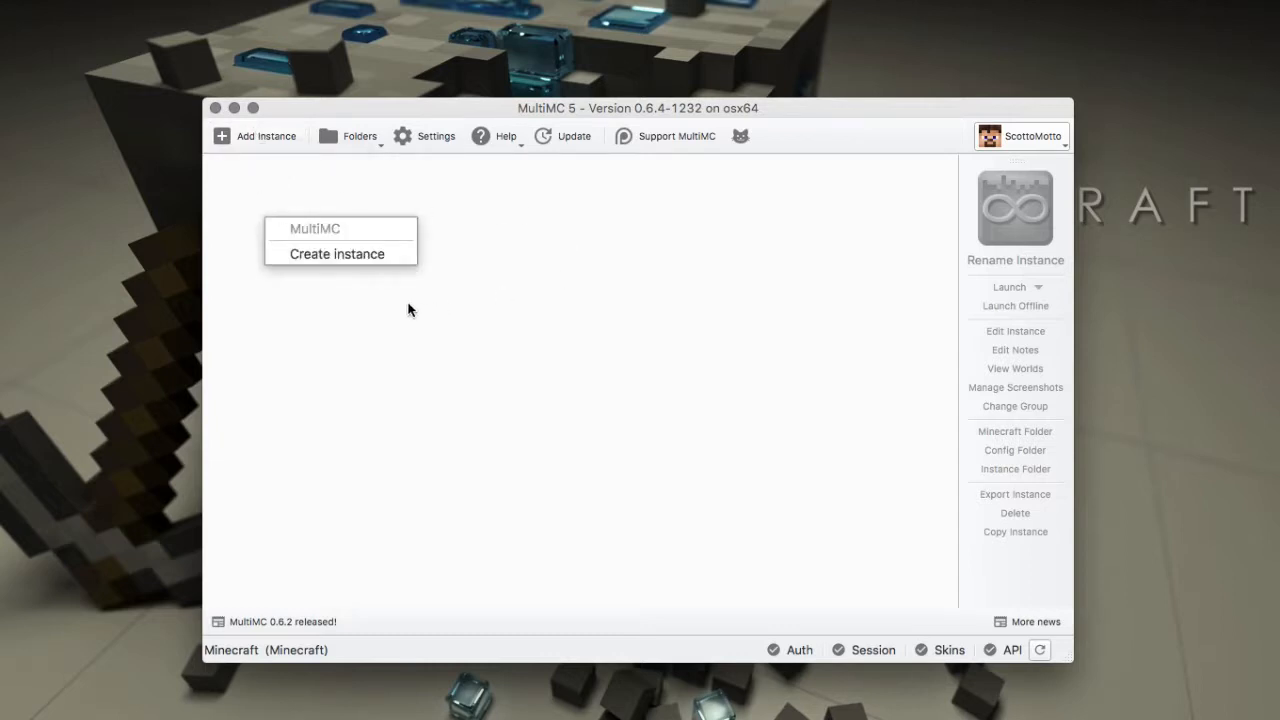
mouse_move(225, 221)
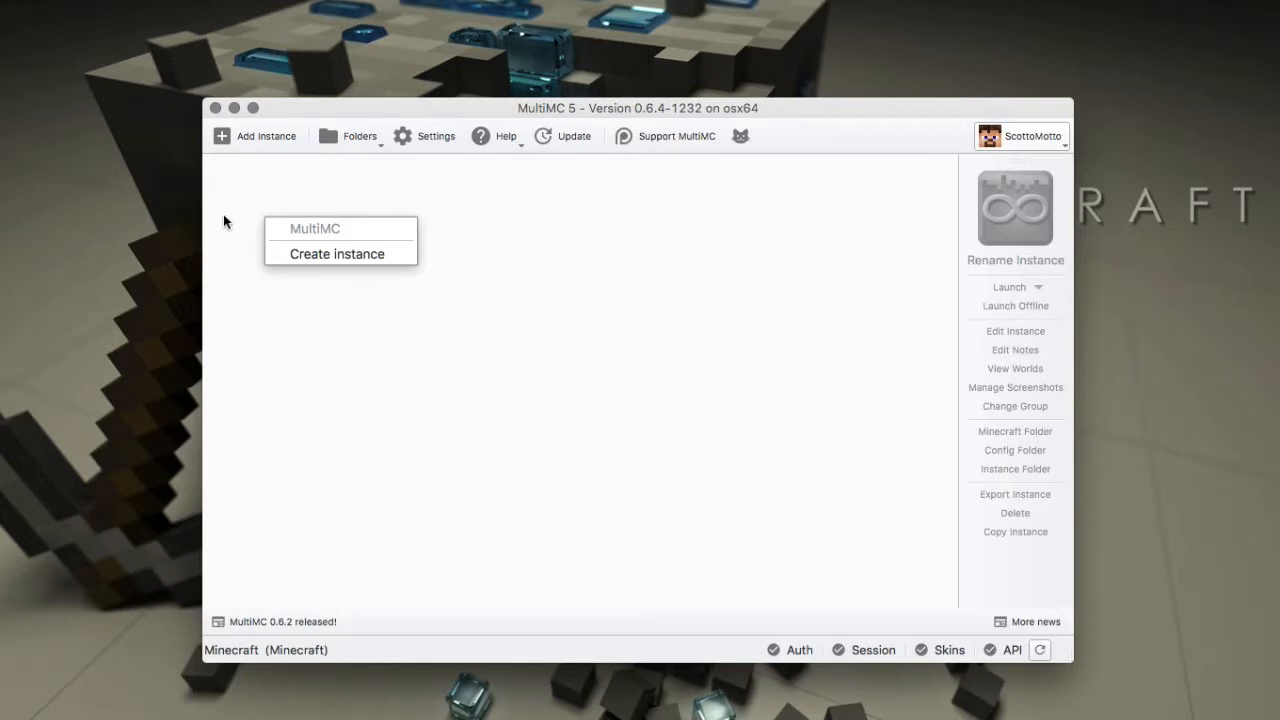
left_click(337, 253)
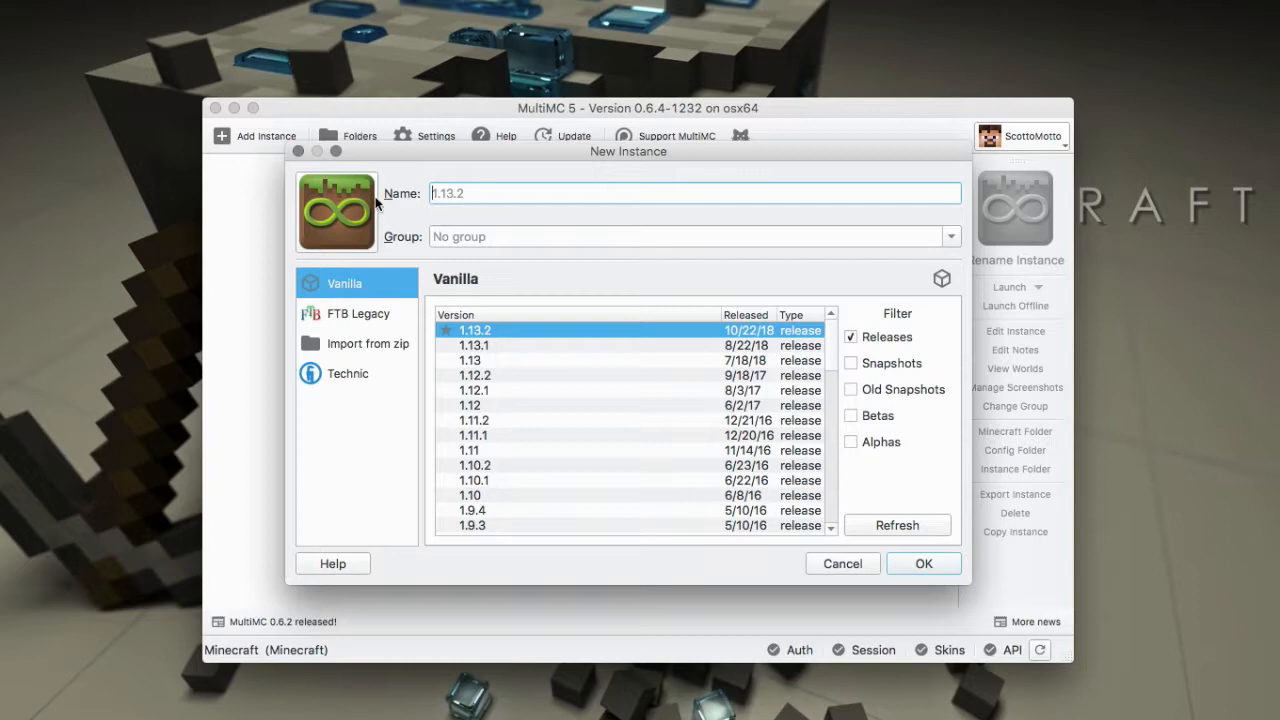
mouse_move(453, 211)
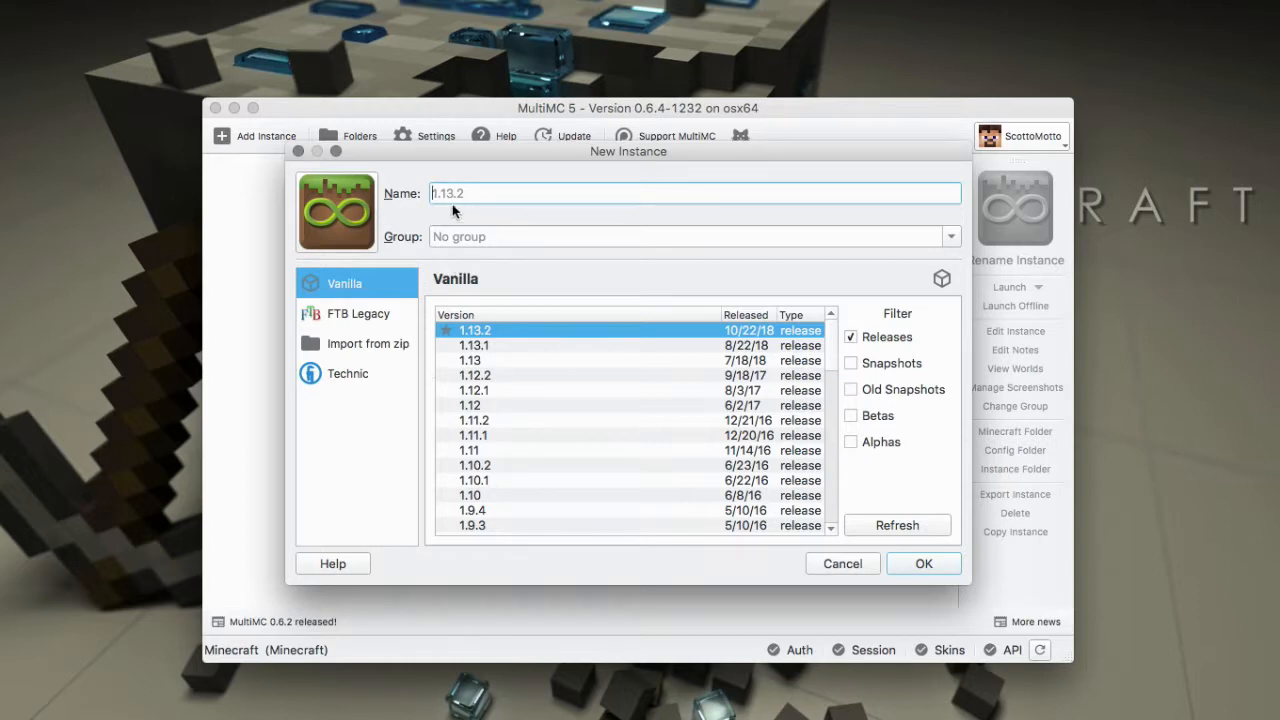
Step: Replace the default infinity icon with the creeper icon for the new instance
left_click(336, 211)
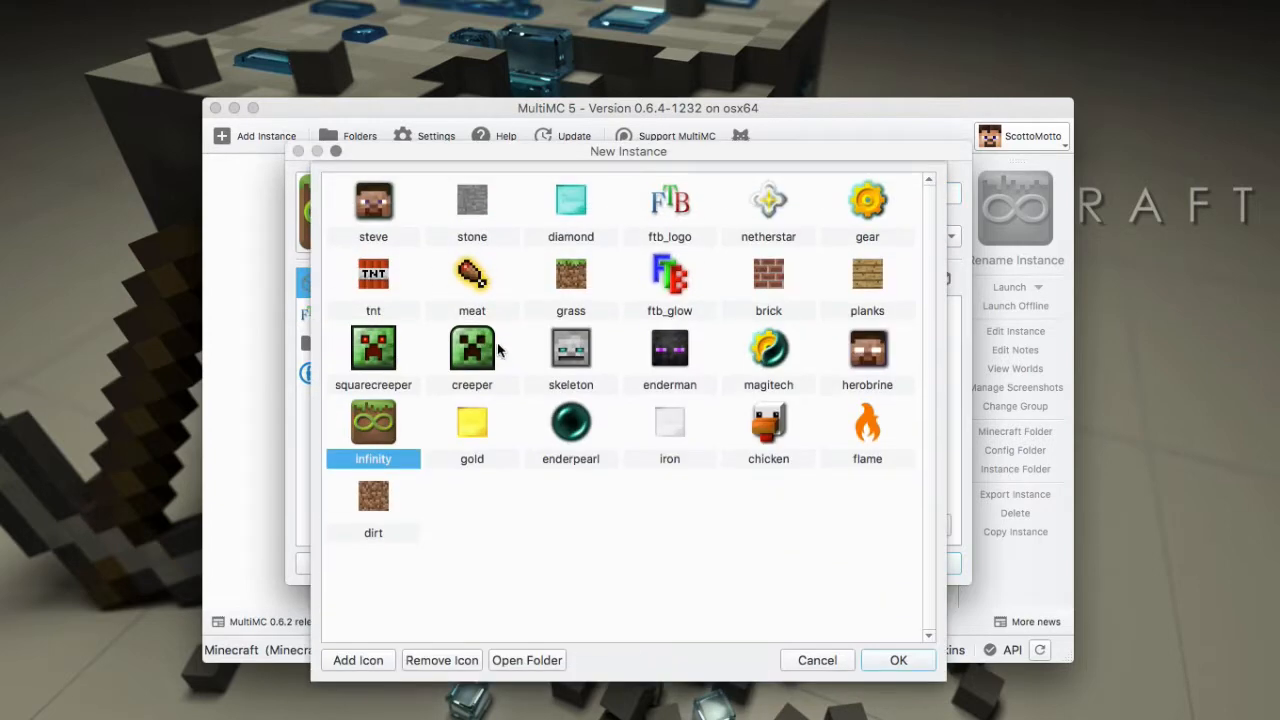
left_click(897, 660)
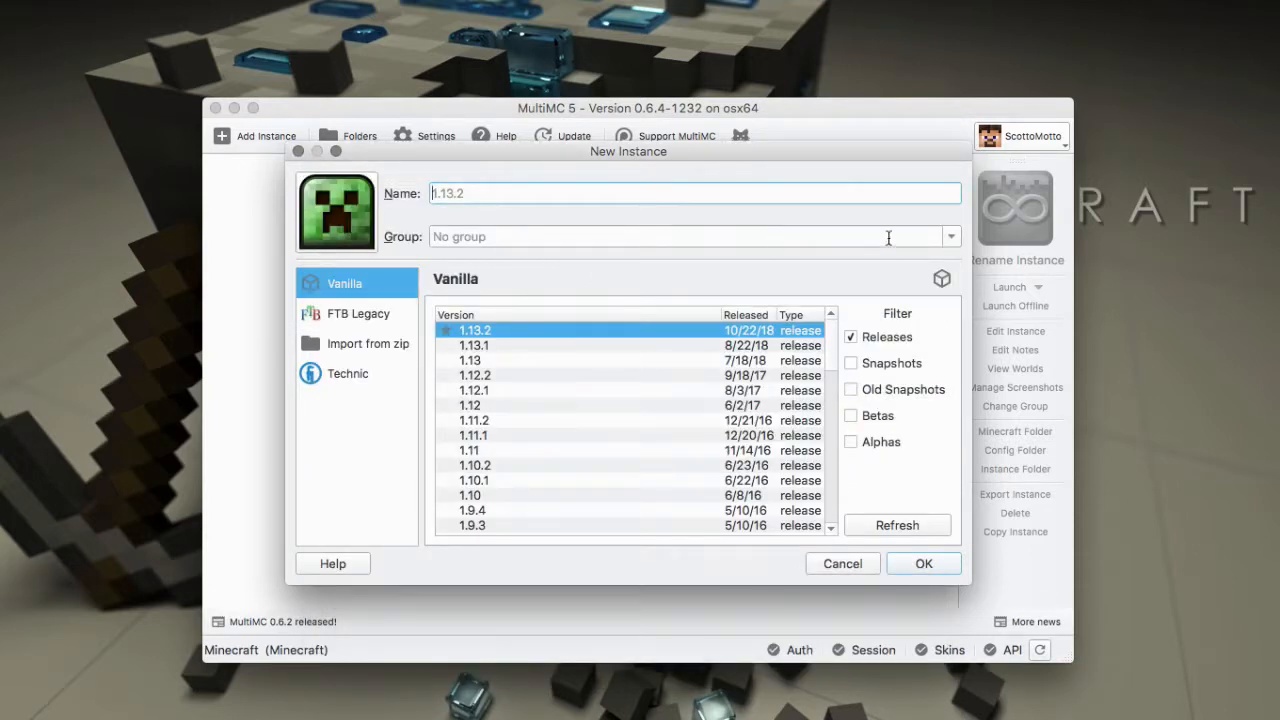
left_click(590, 237)
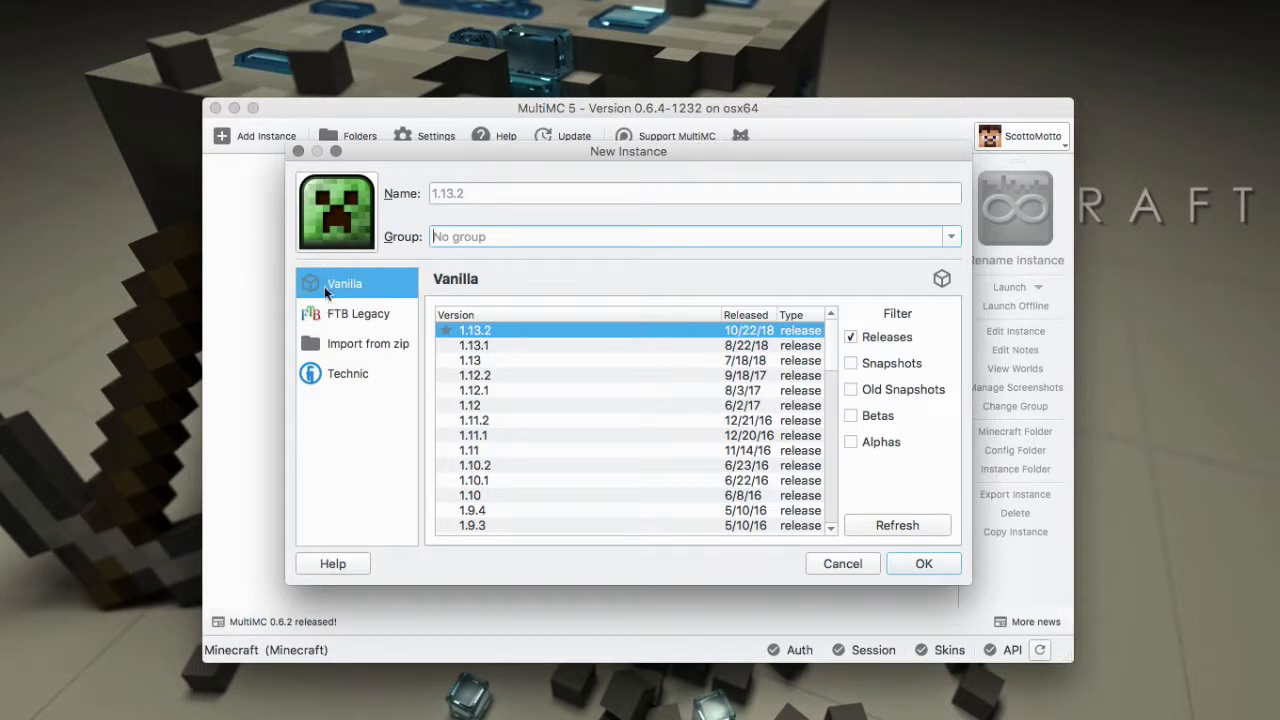
mouse_move(343, 265)
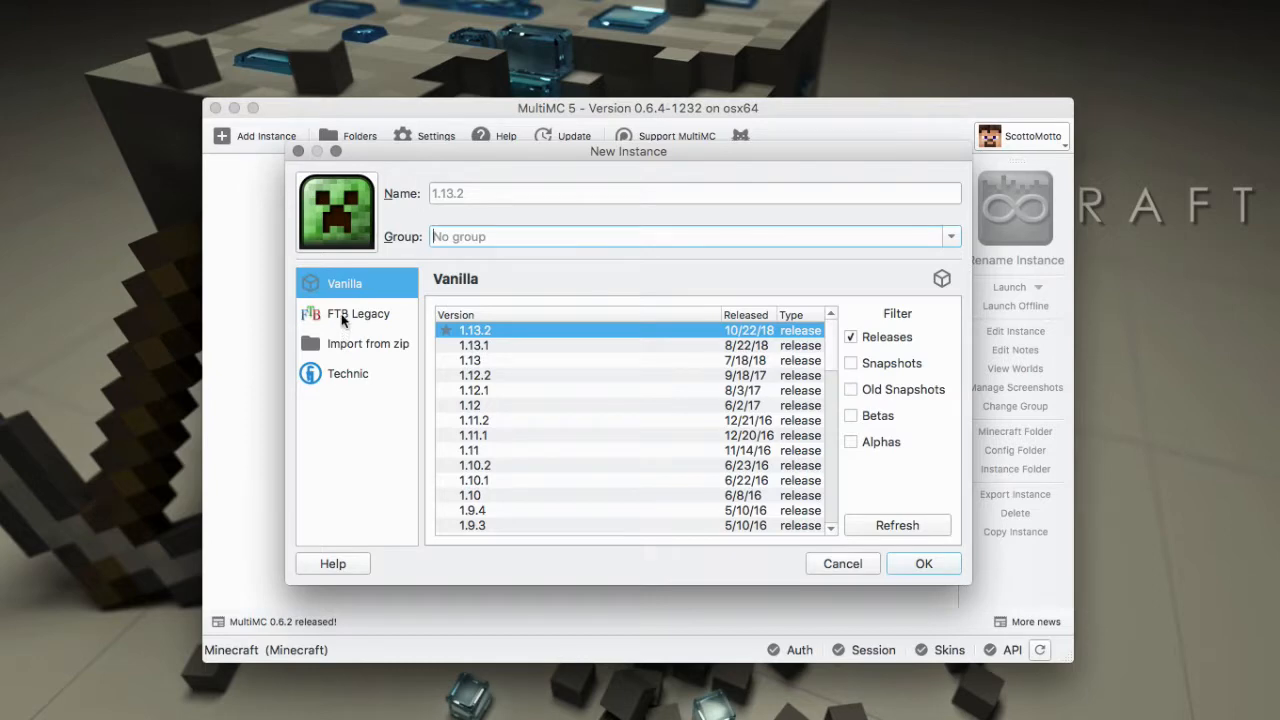
mouse_move(344, 294)
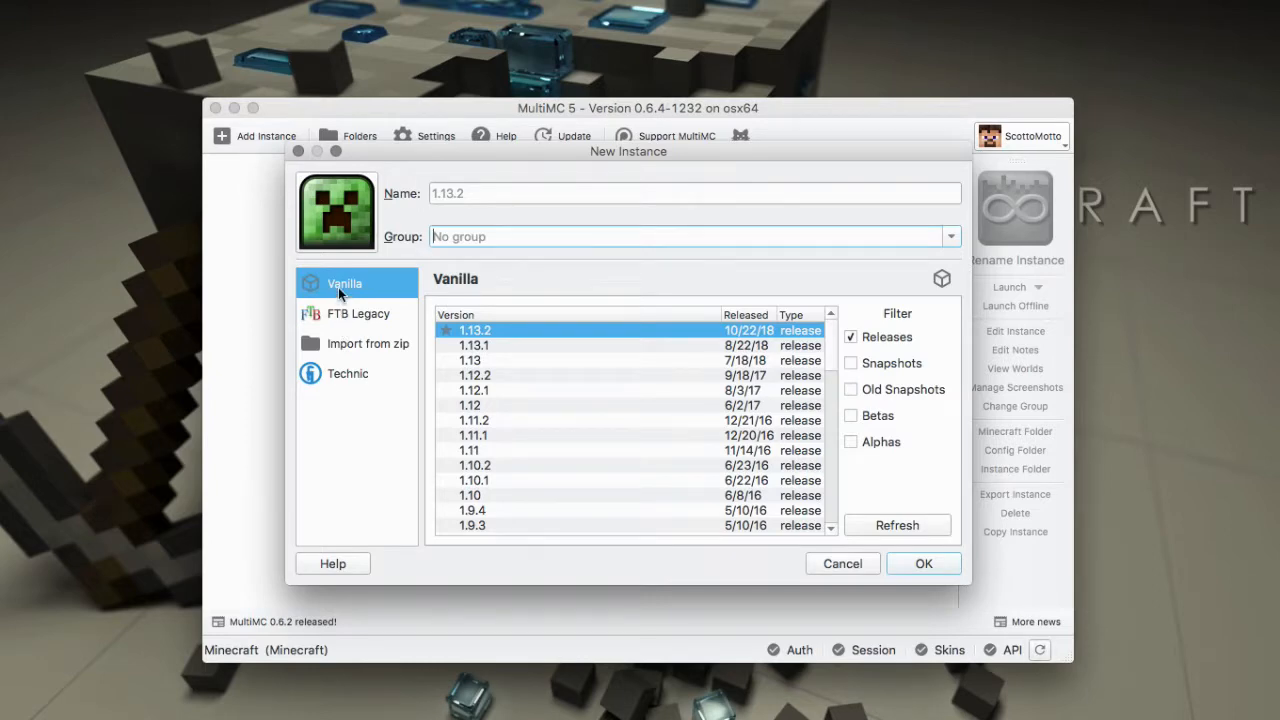
mouse_move(590, 432)
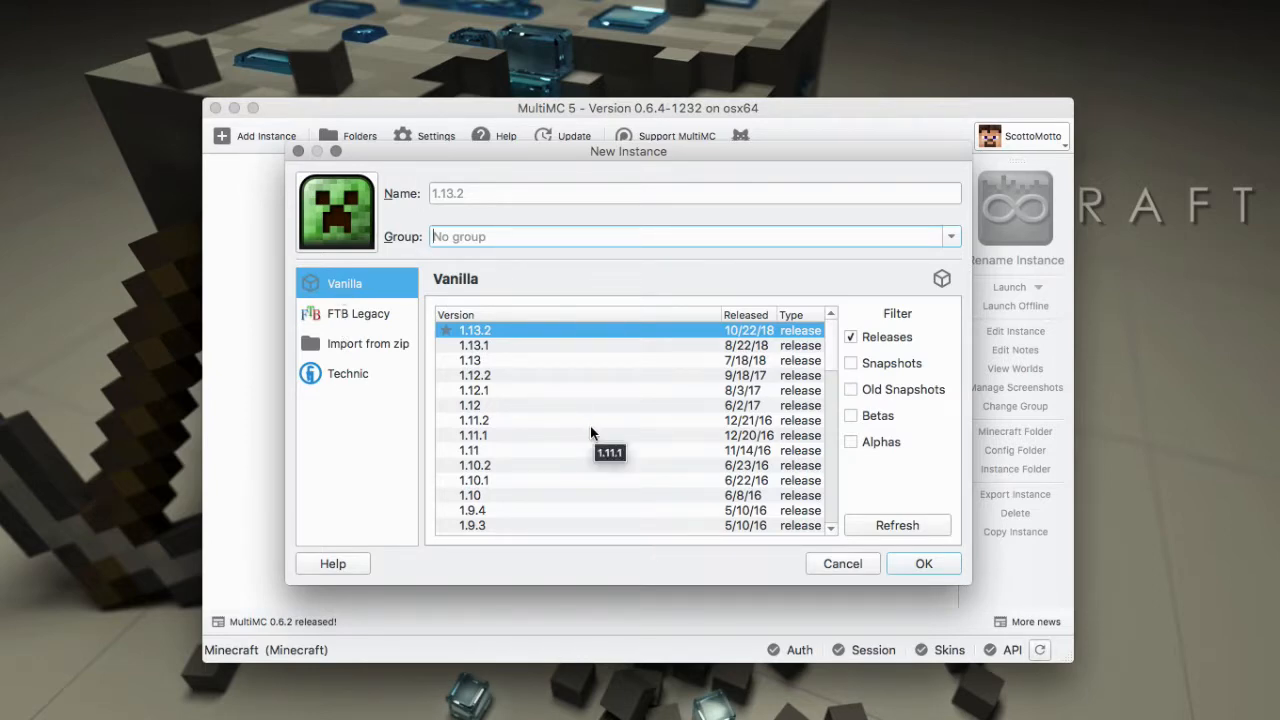
mouse_move(455, 392)
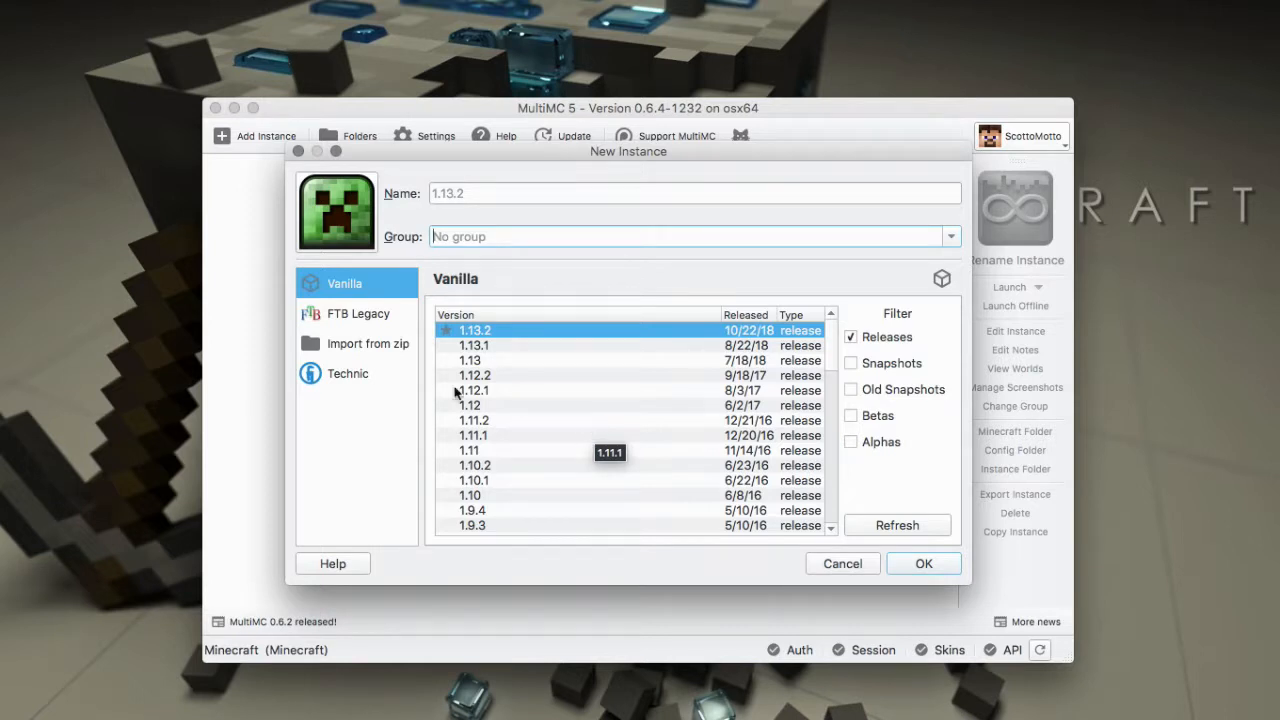
Step: Browse FTB Legacy's Public, 3rd Party and Private modpack lists
left_click(357, 313)
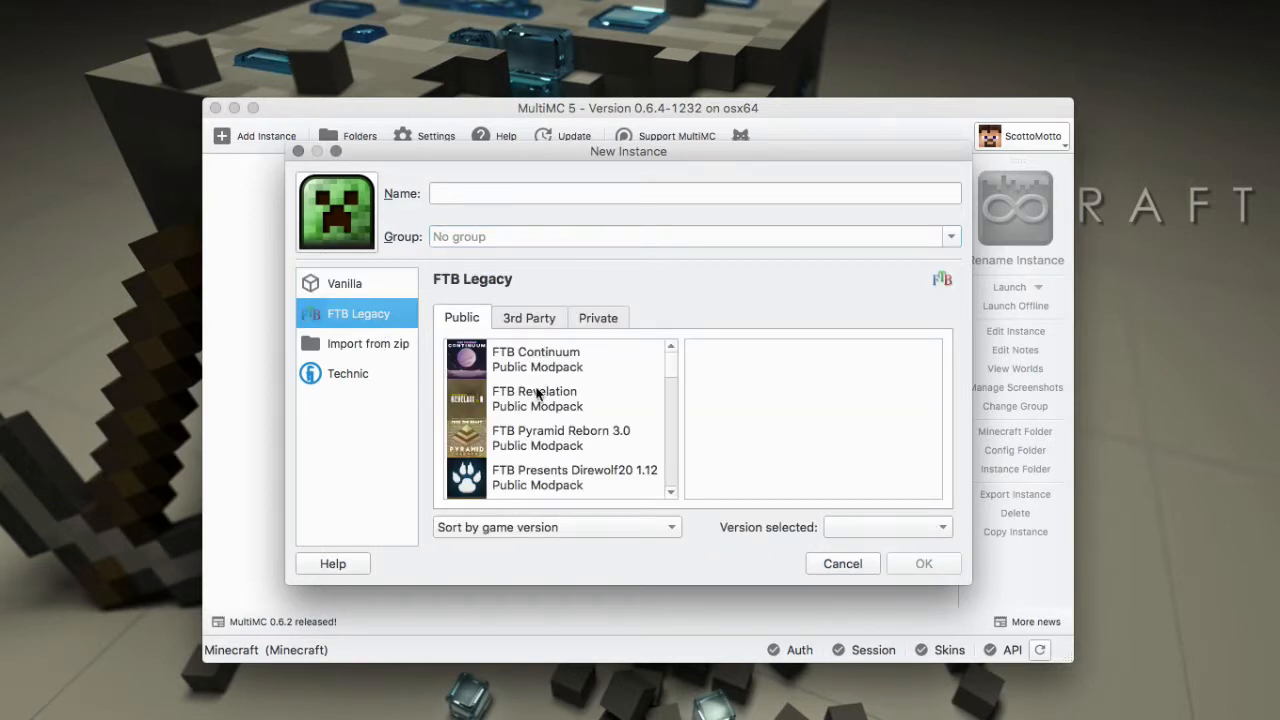
scroll("down", 3)
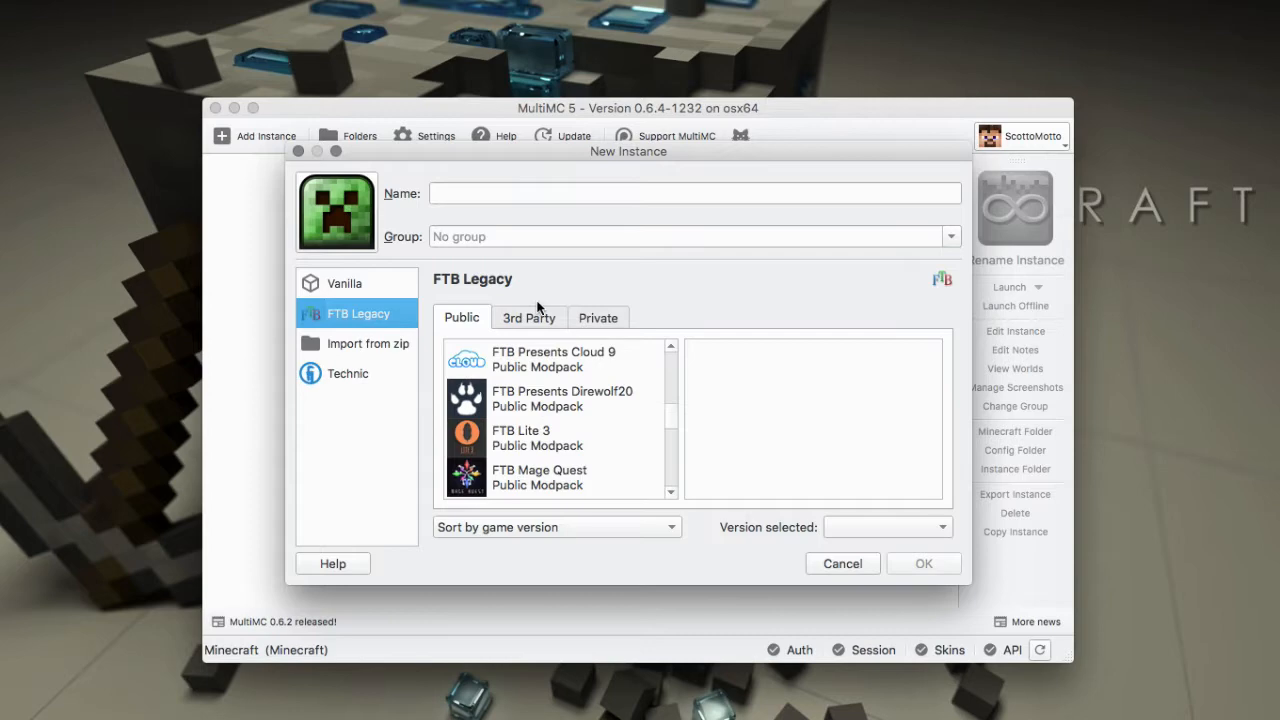
left_click(528, 317)
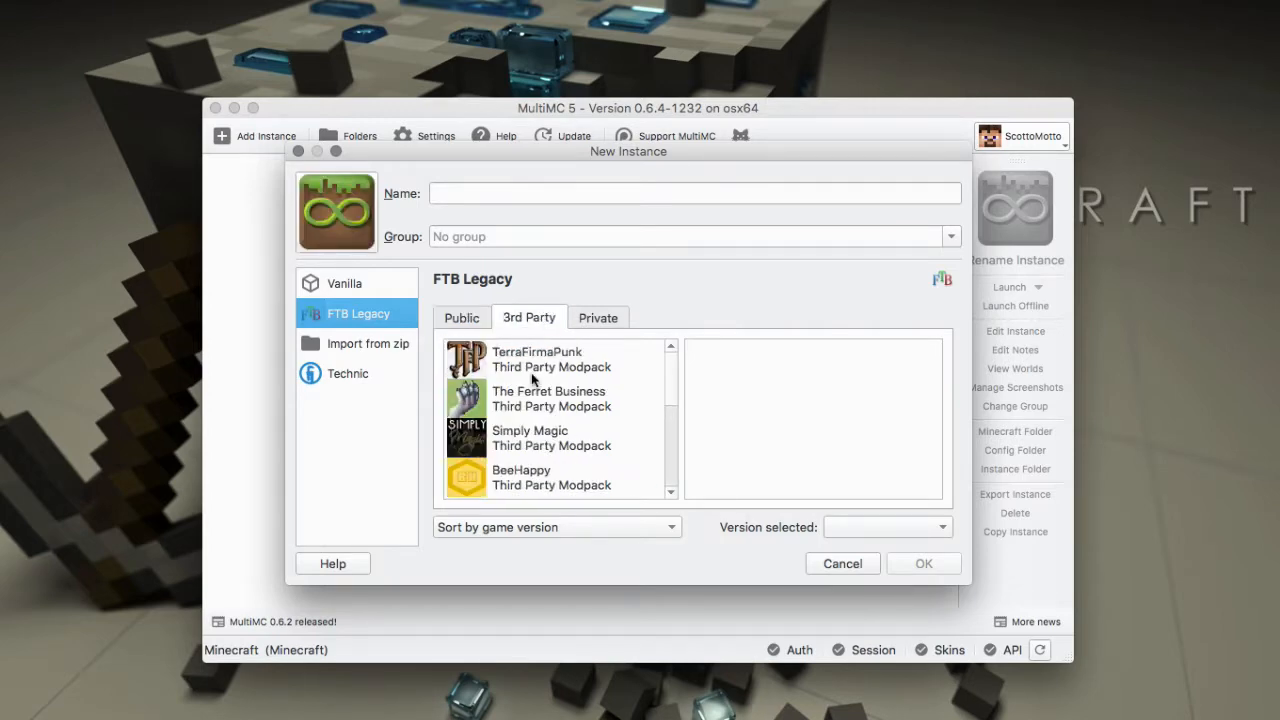
left_click(598, 317)
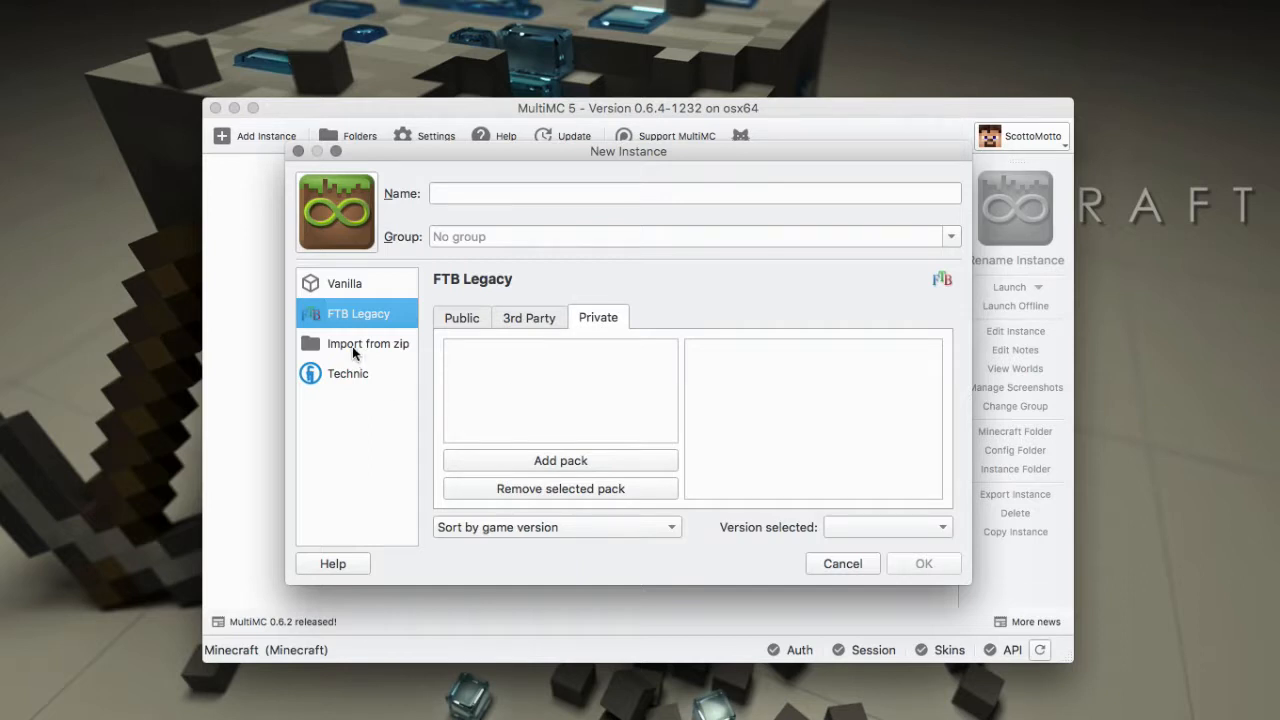
Step: Switch the New Instance dialog to the Import from zip source
left_click(367, 343)
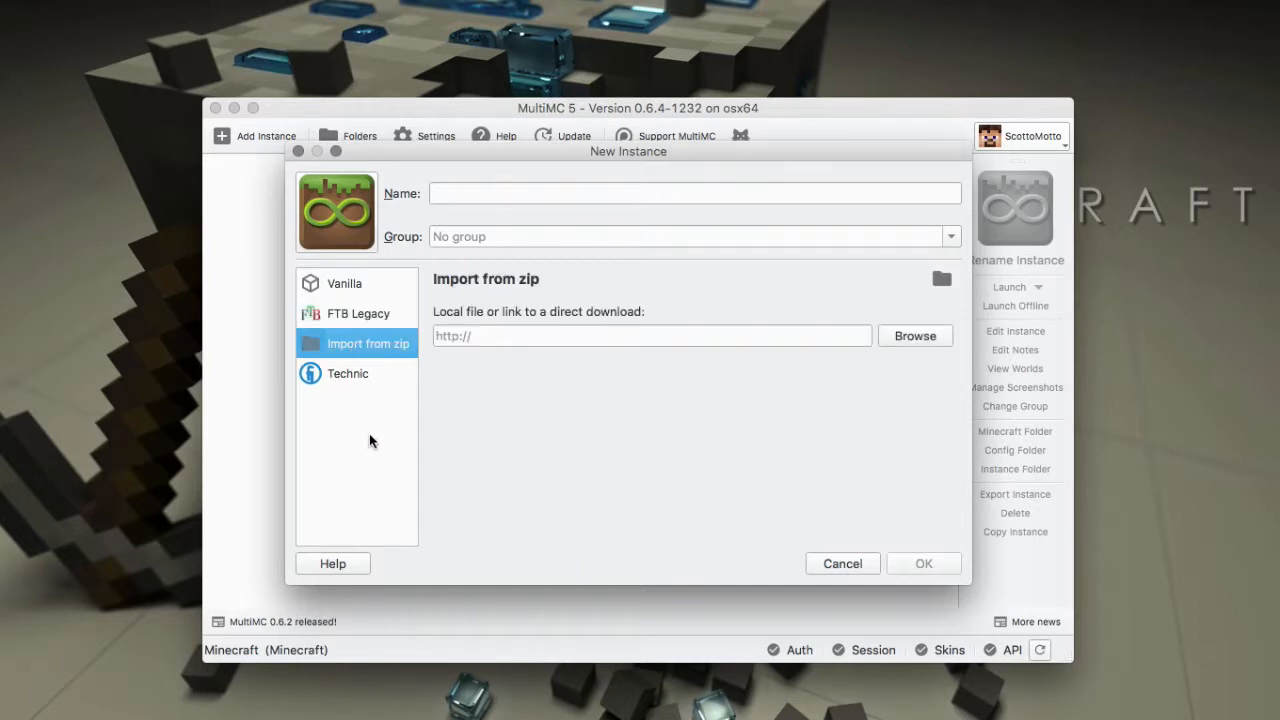
mouse_move(507, 419)
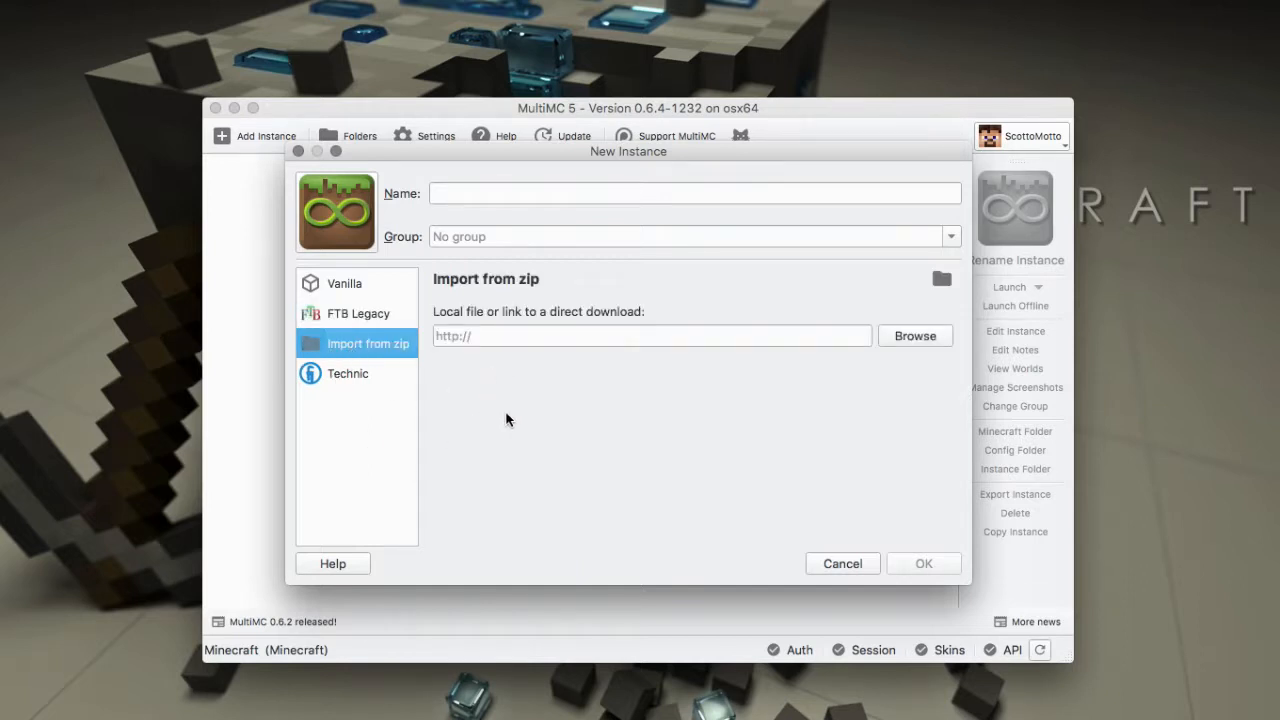
mouse_move(519, 417)
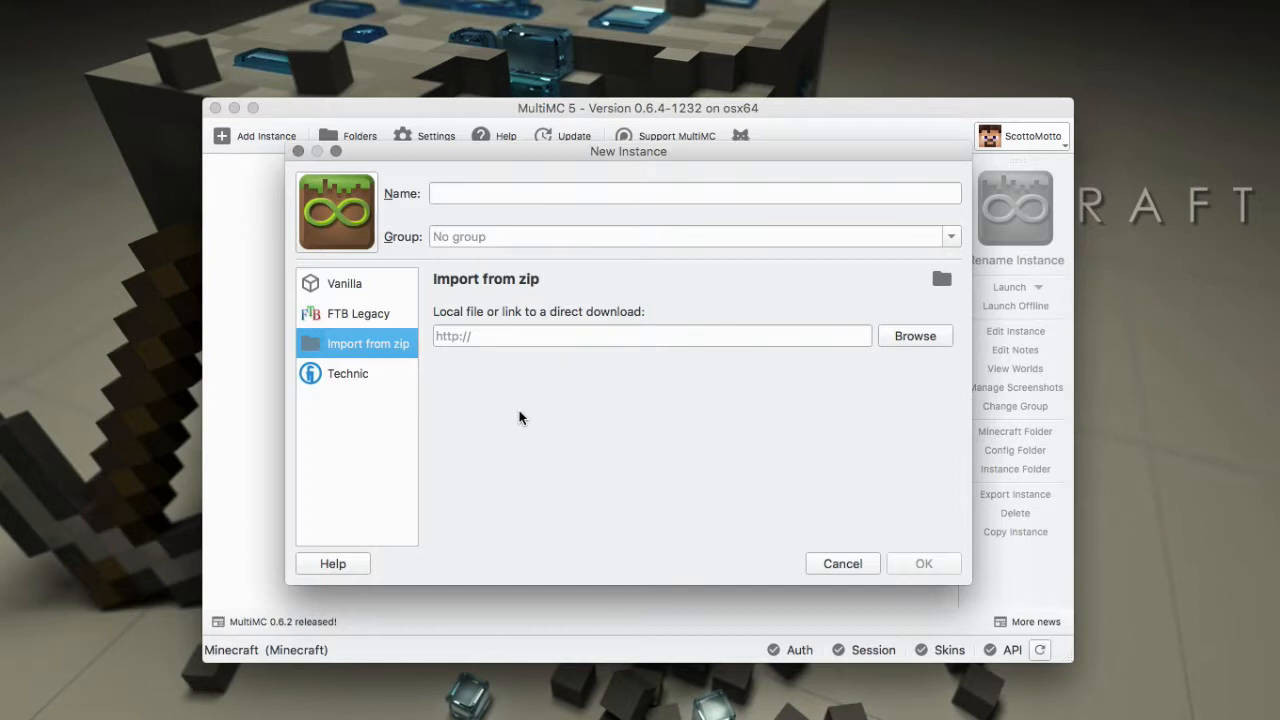
mouse_move(438, 437)
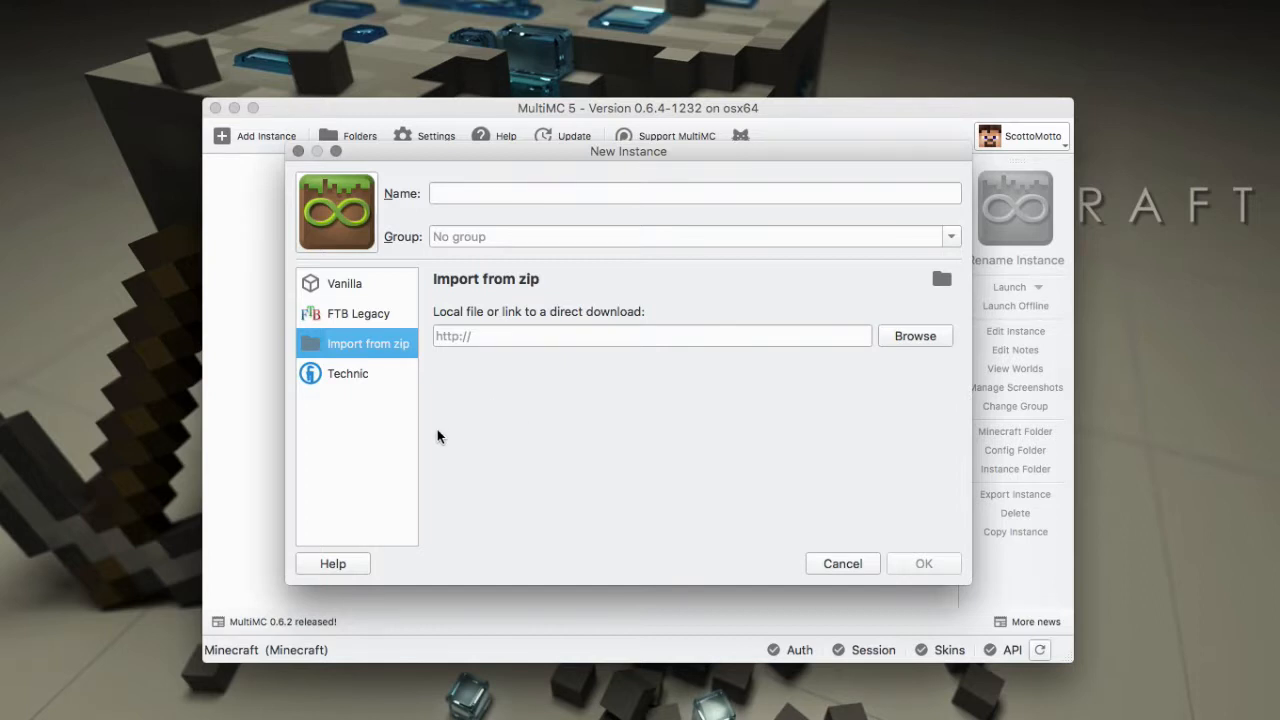
mouse_move(538, 387)
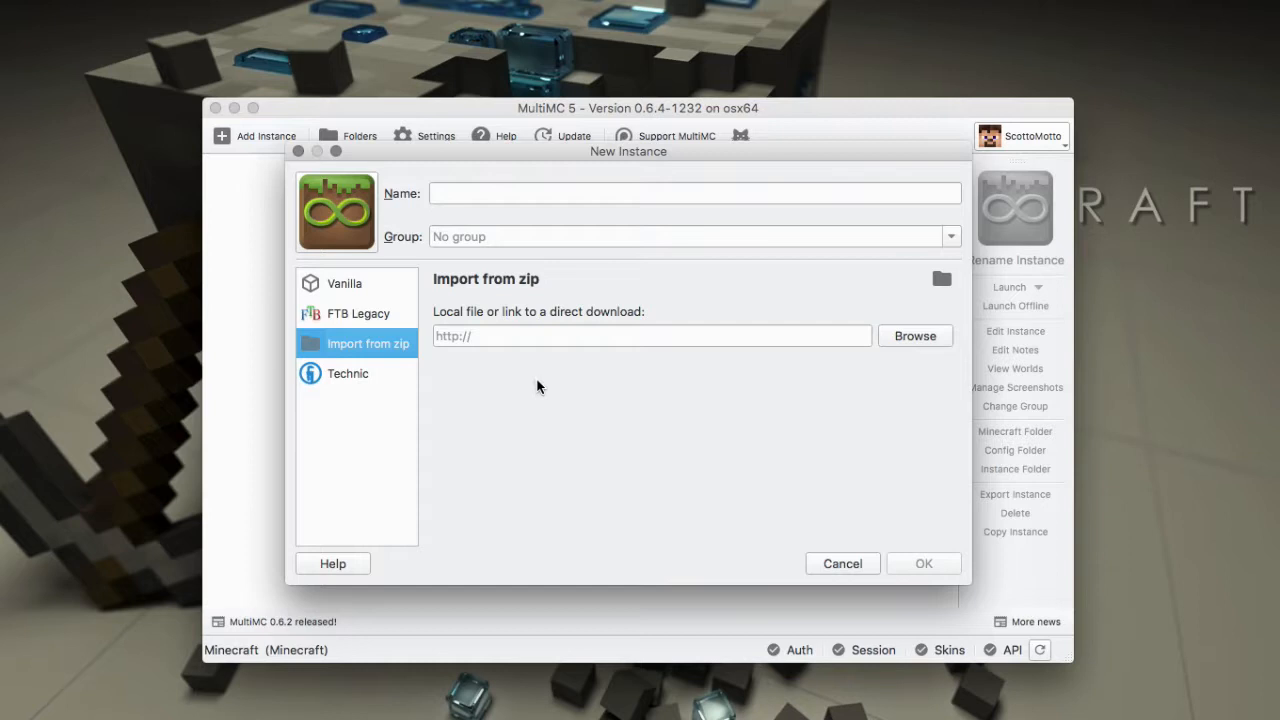
mouse_move(323, 423)
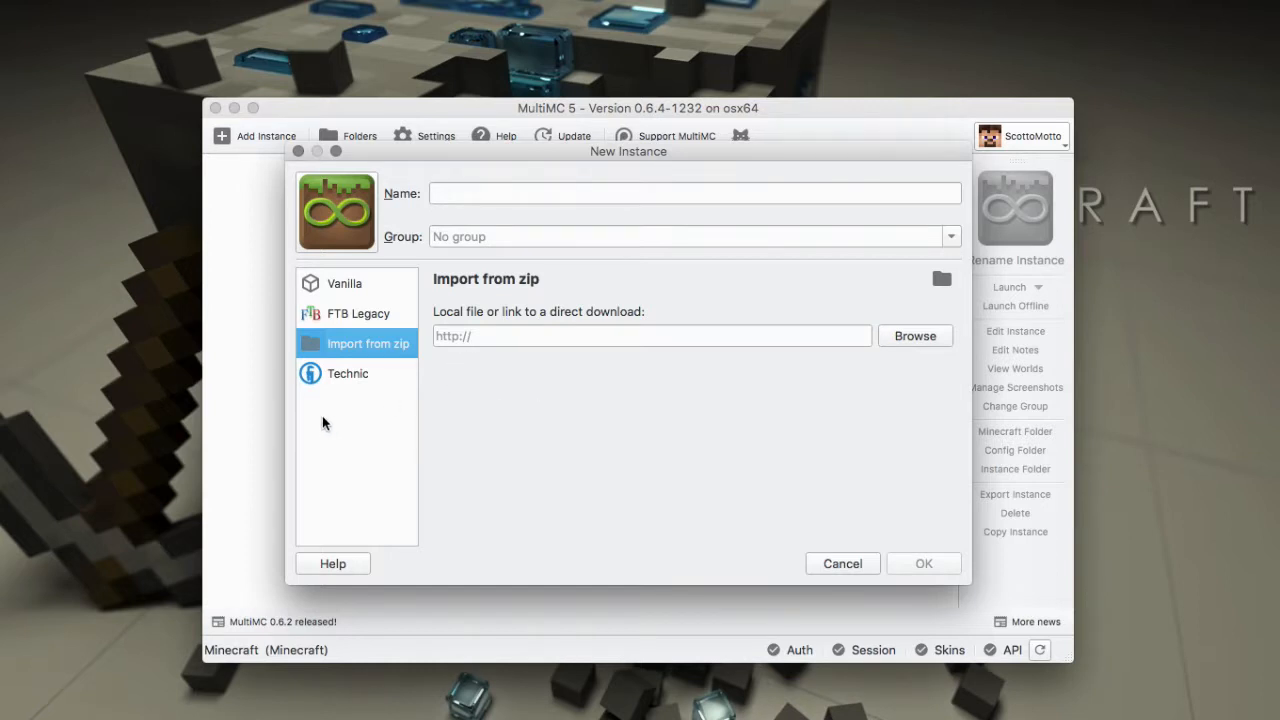
mouse_move(348, 383)
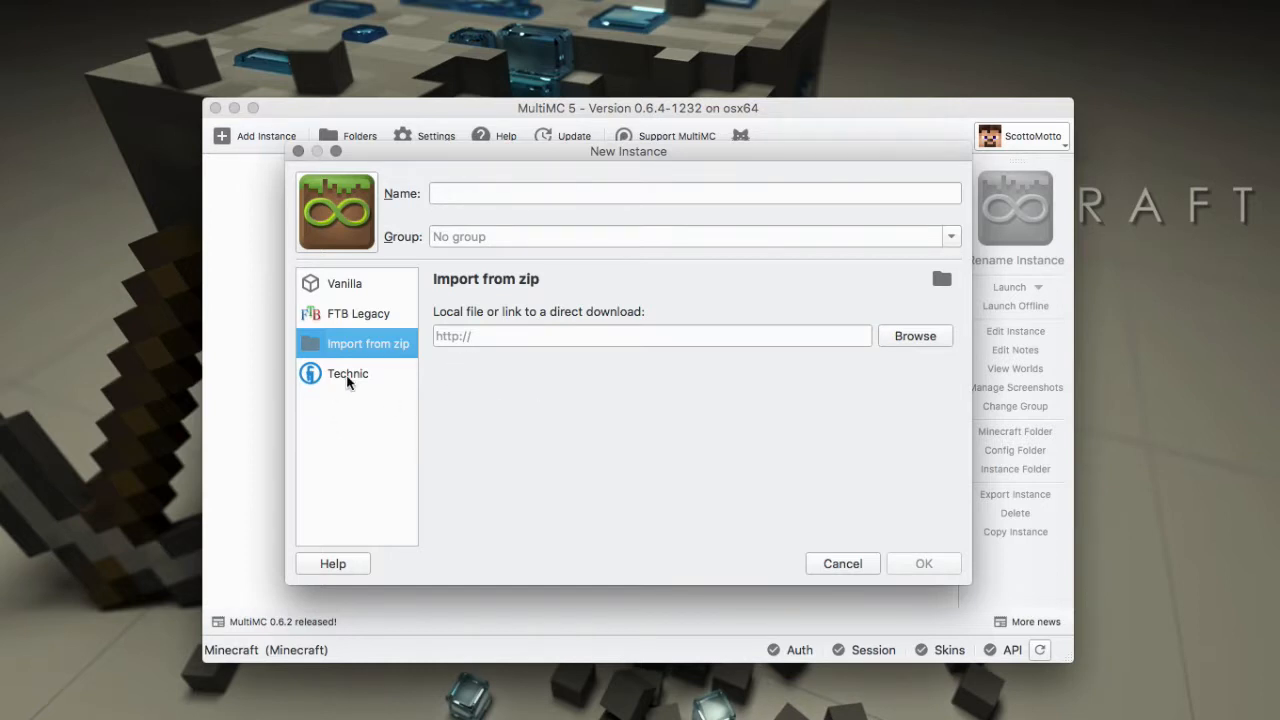
left_click(347, 373)
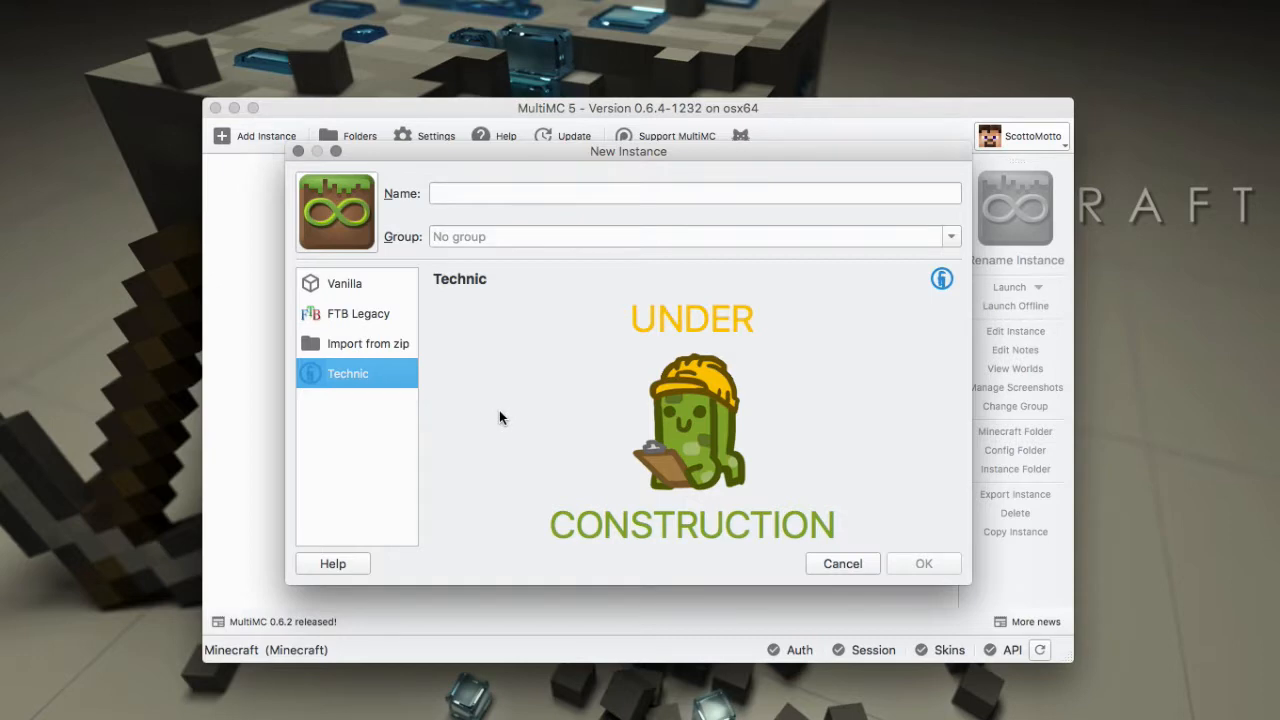
mouse_move(428, 357)
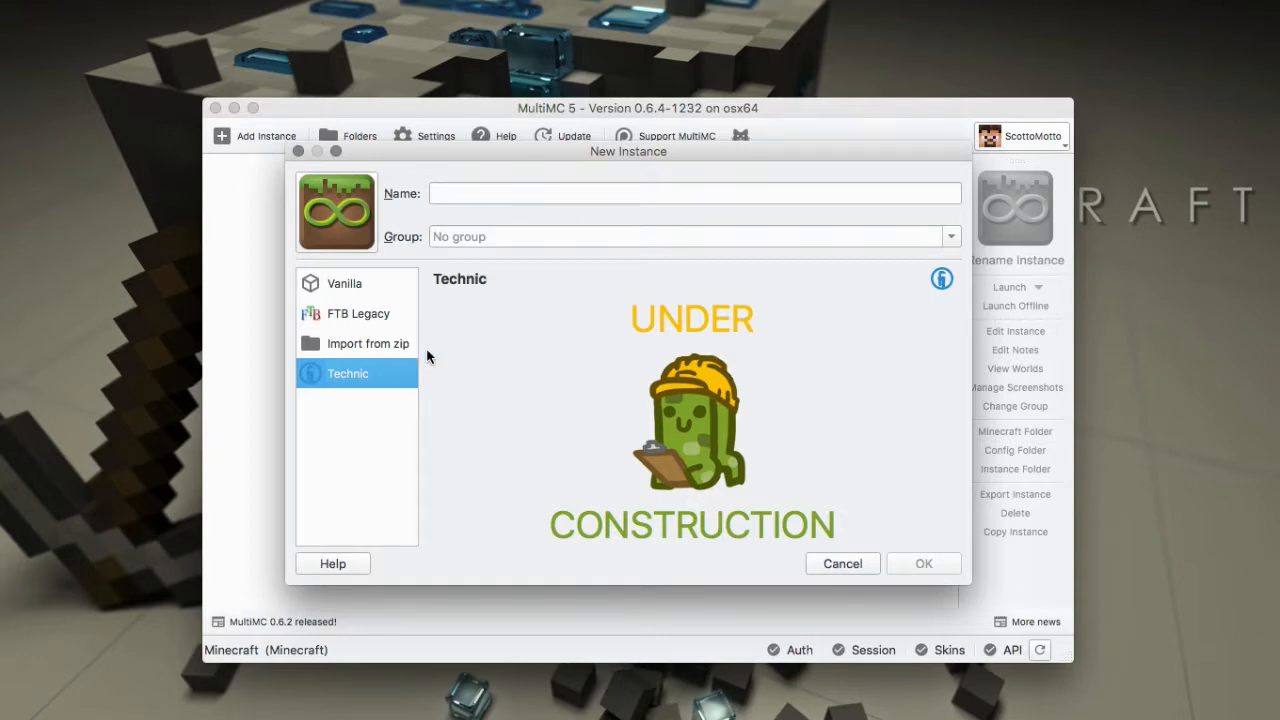
left_click(344, 283)
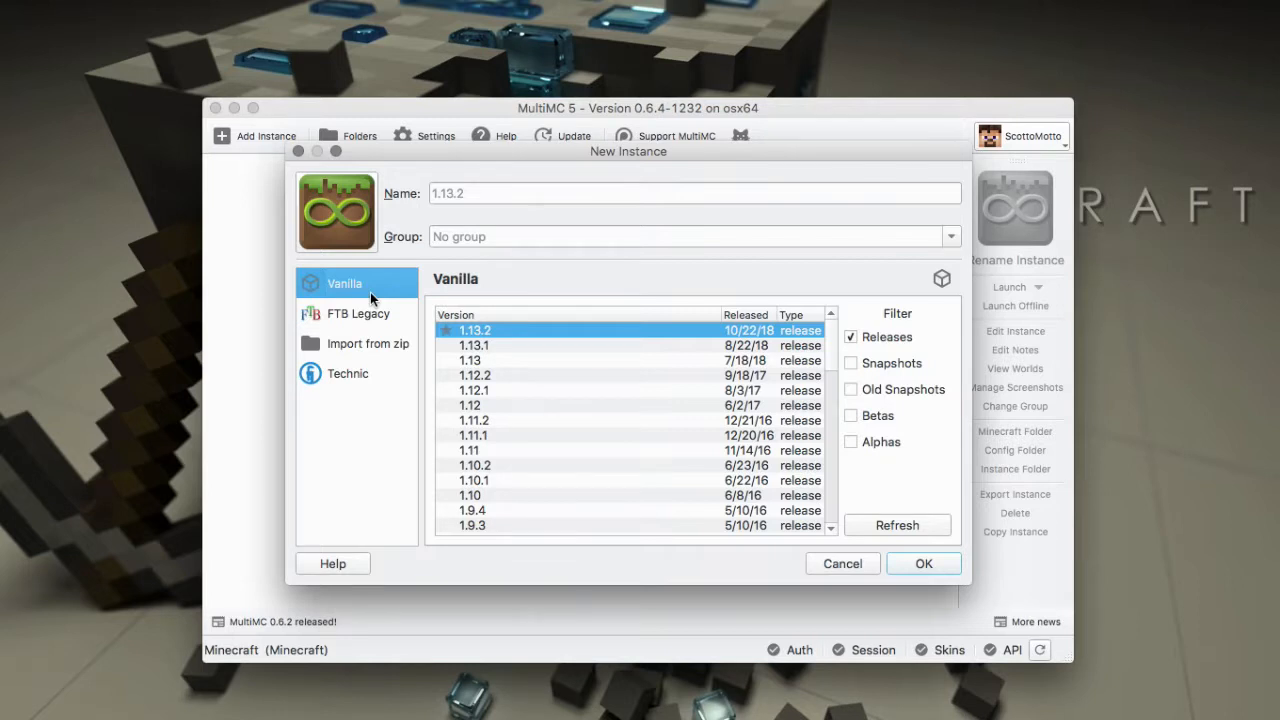
mouse_move(617, 437)
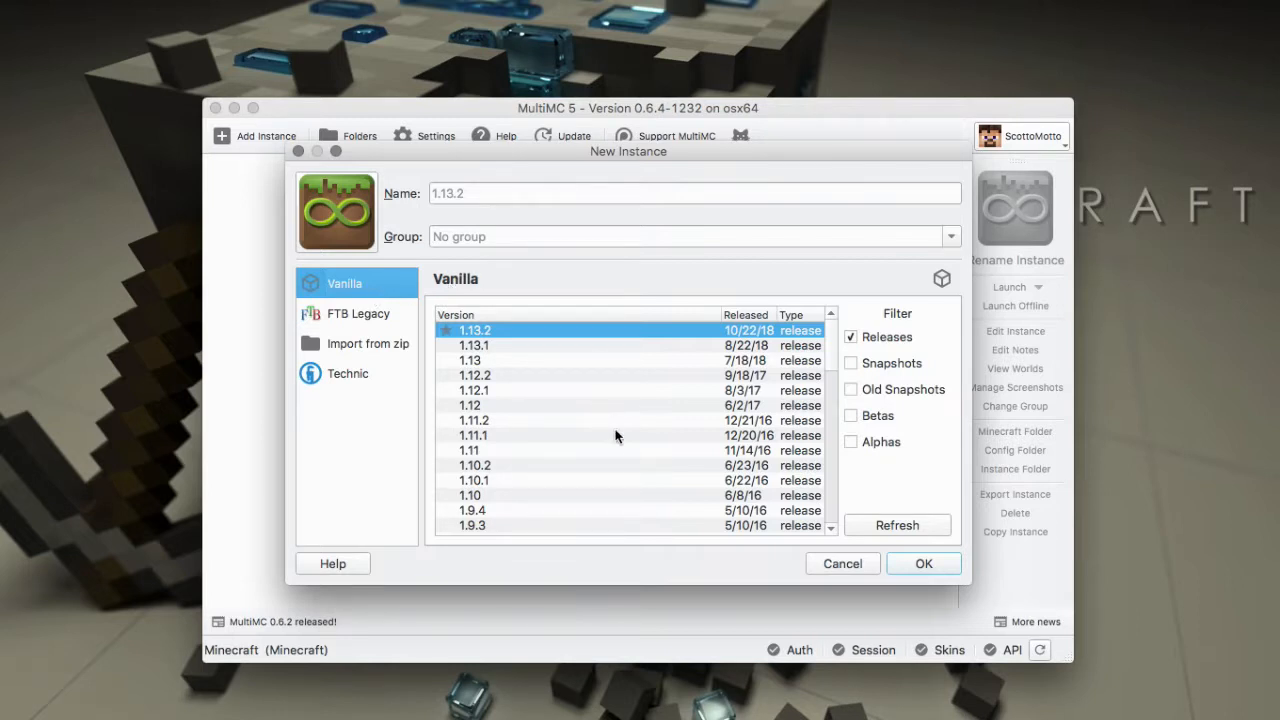
mouse_move(660, 456)
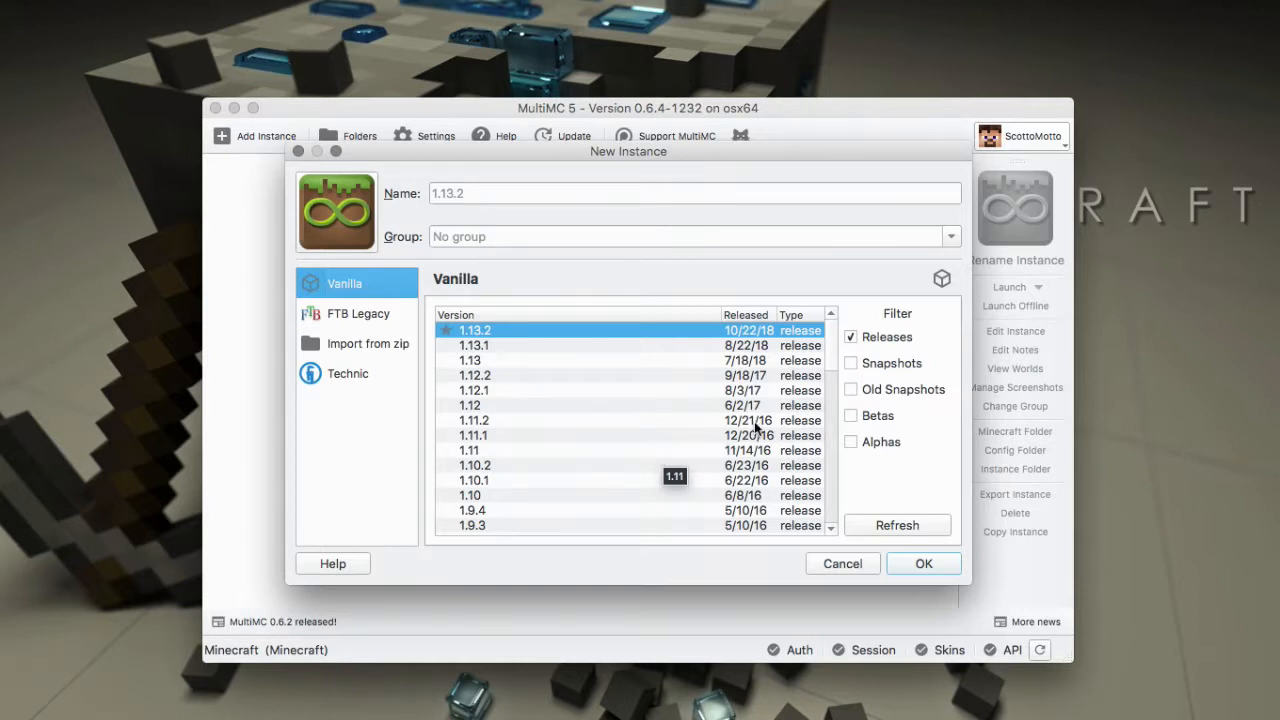
mouse_move(836, 347)
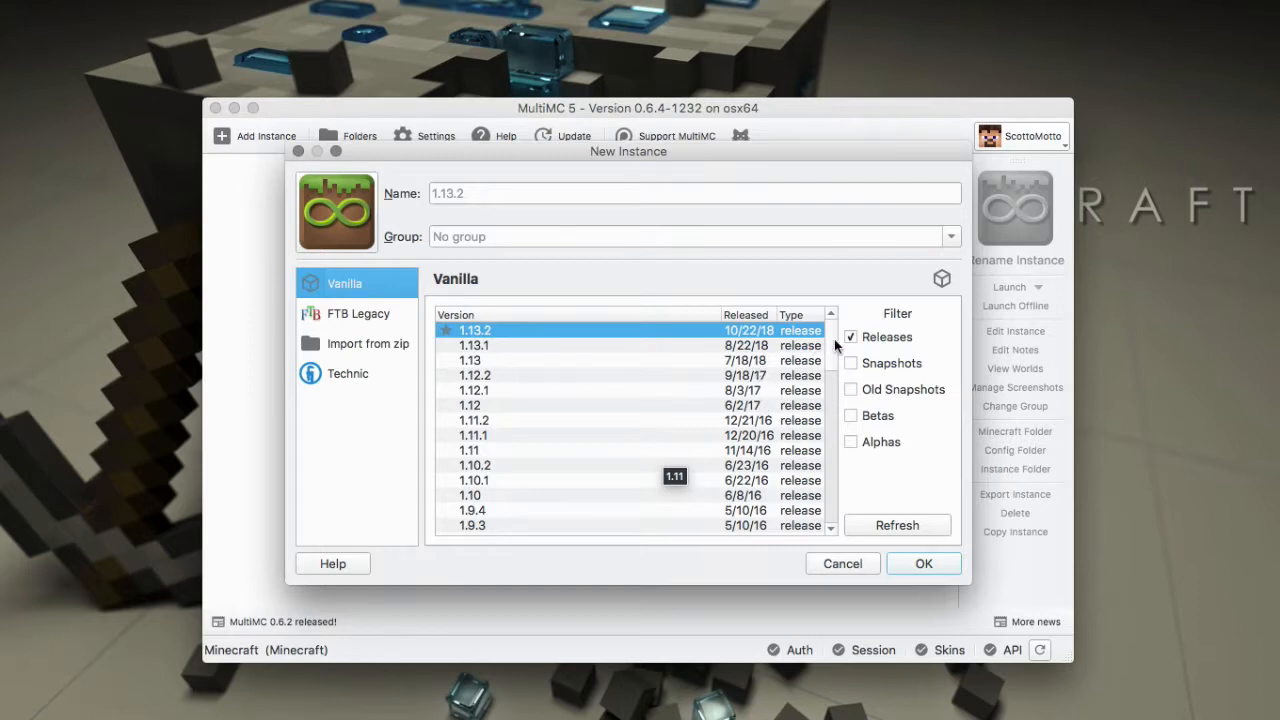
mouse_move(835, 393)
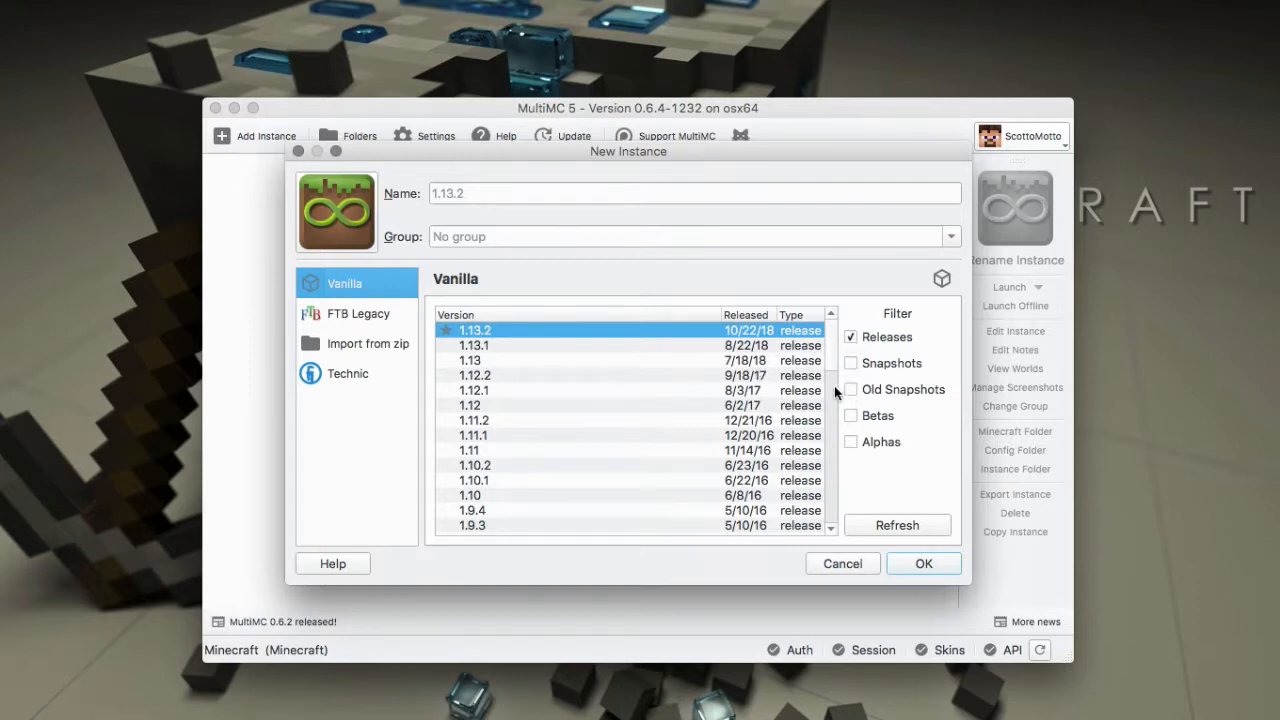
scroll("down", 3)
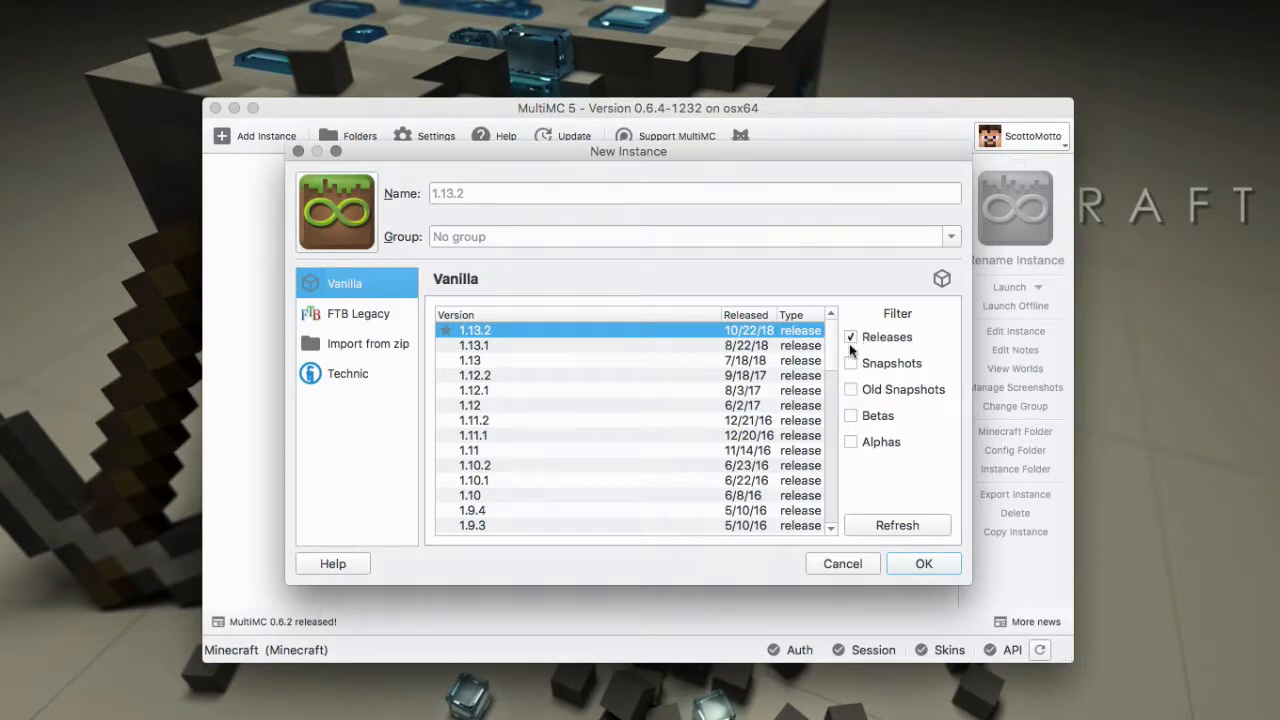
mouse_move(813, 352)
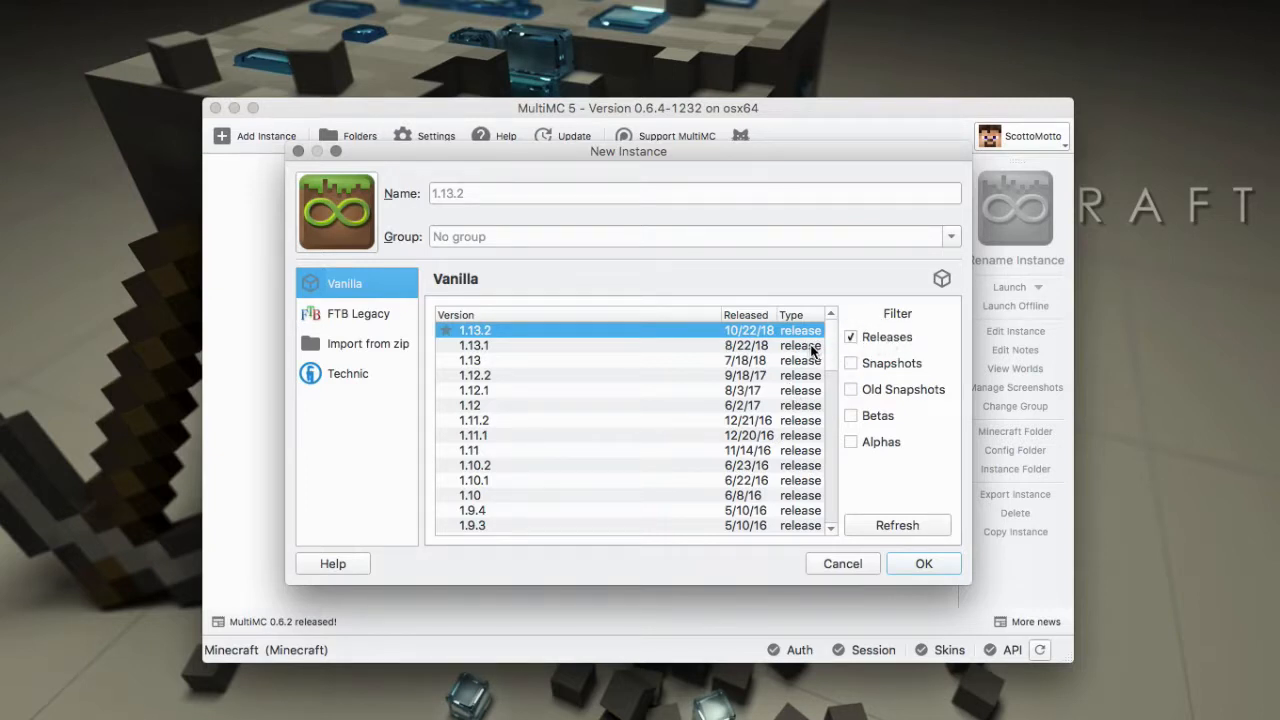
left_click(850, 337)
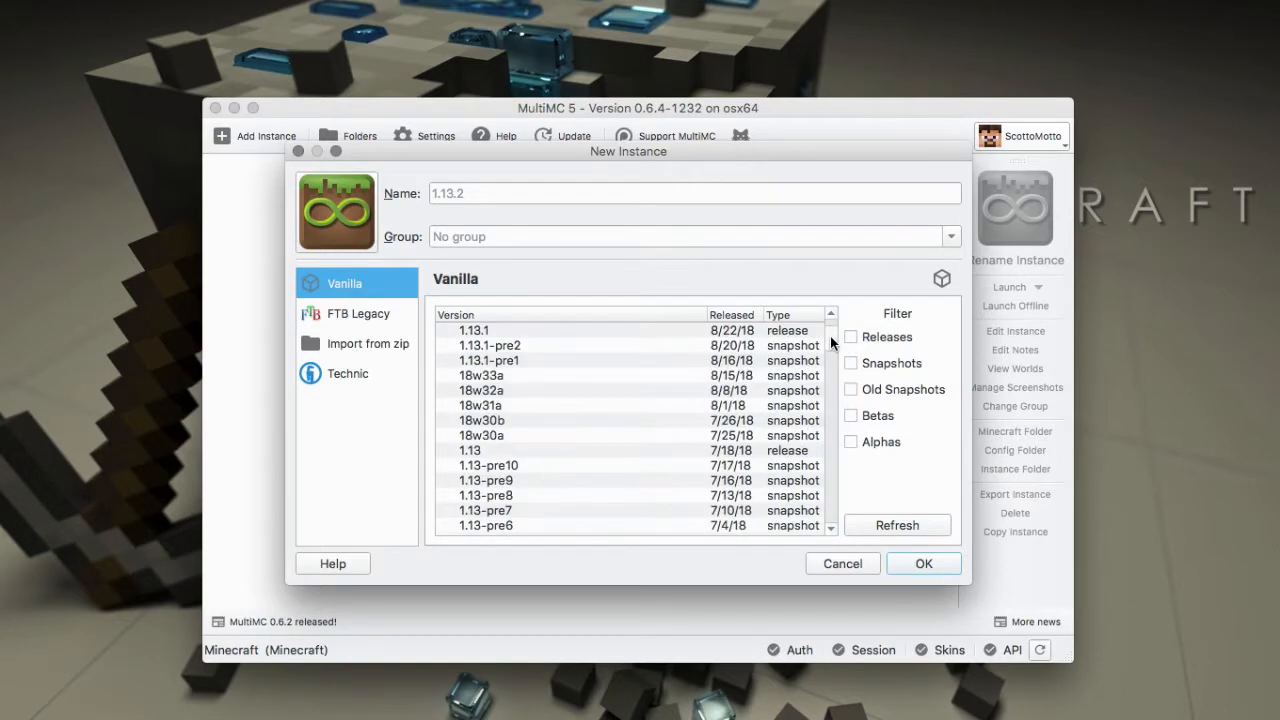
scroll("down", 3)
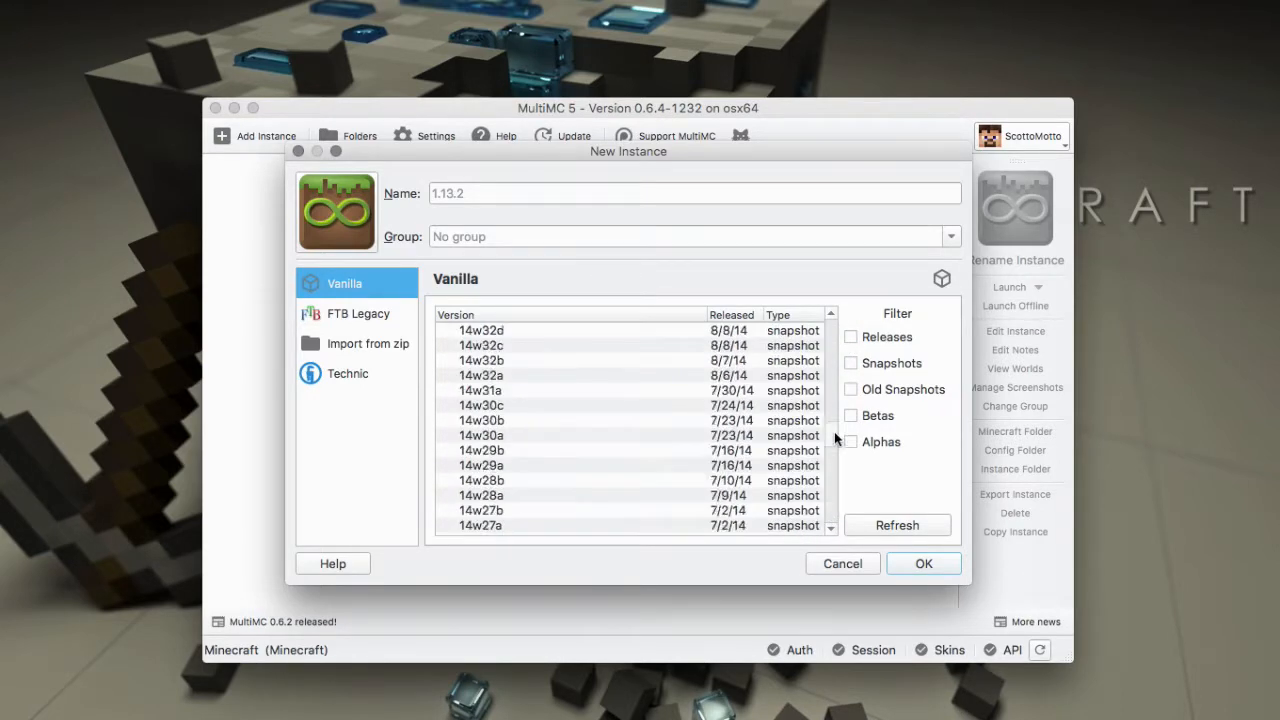
left_click(475, 510)
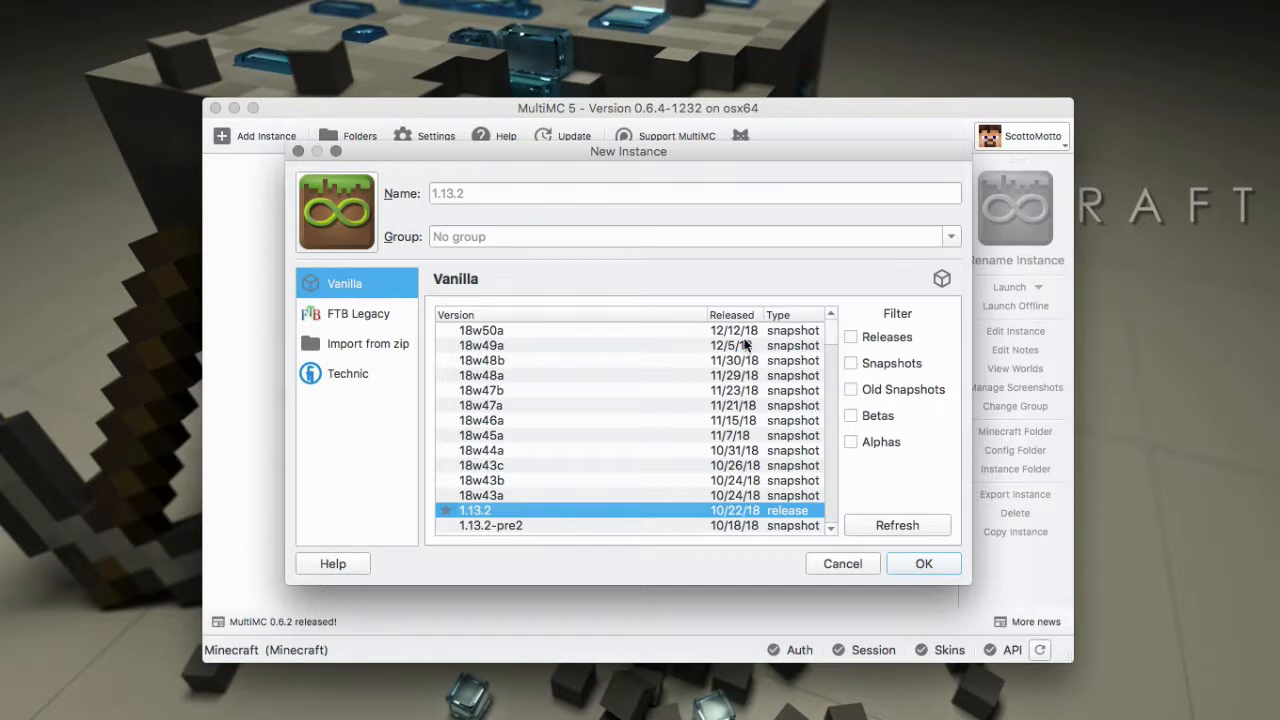
mouse_move(745, 345)
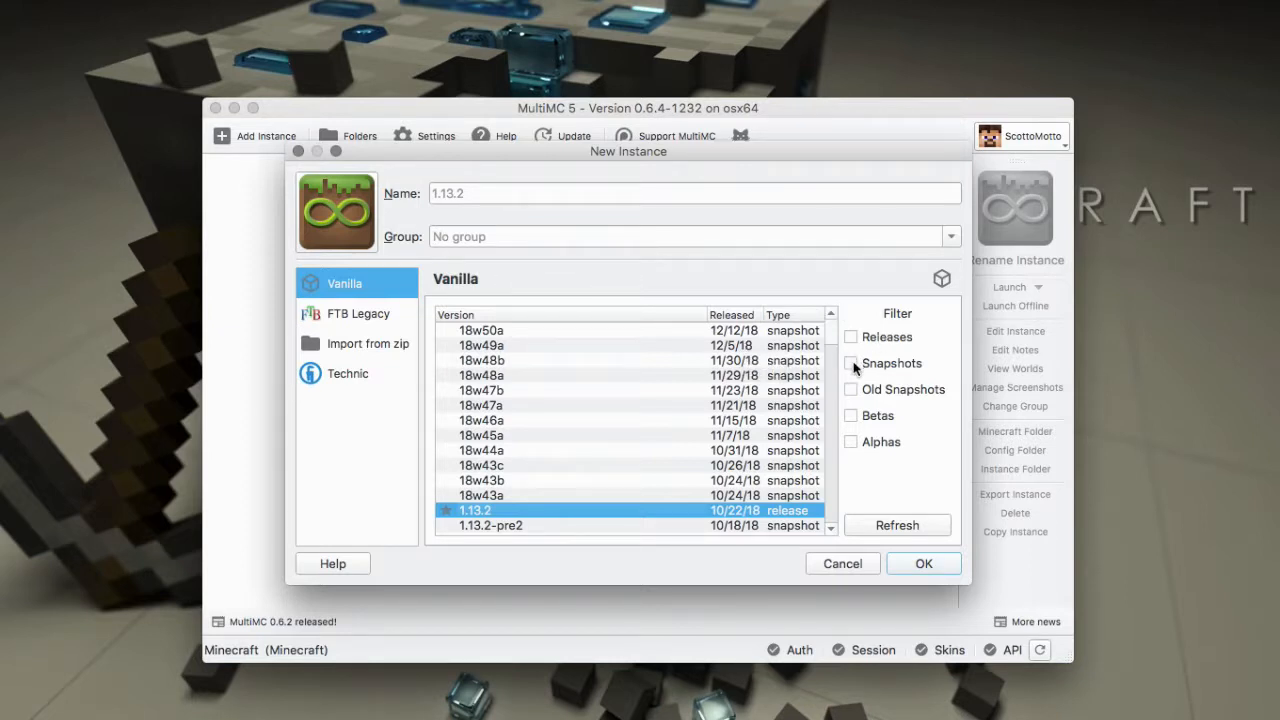
left_click(851, 363)
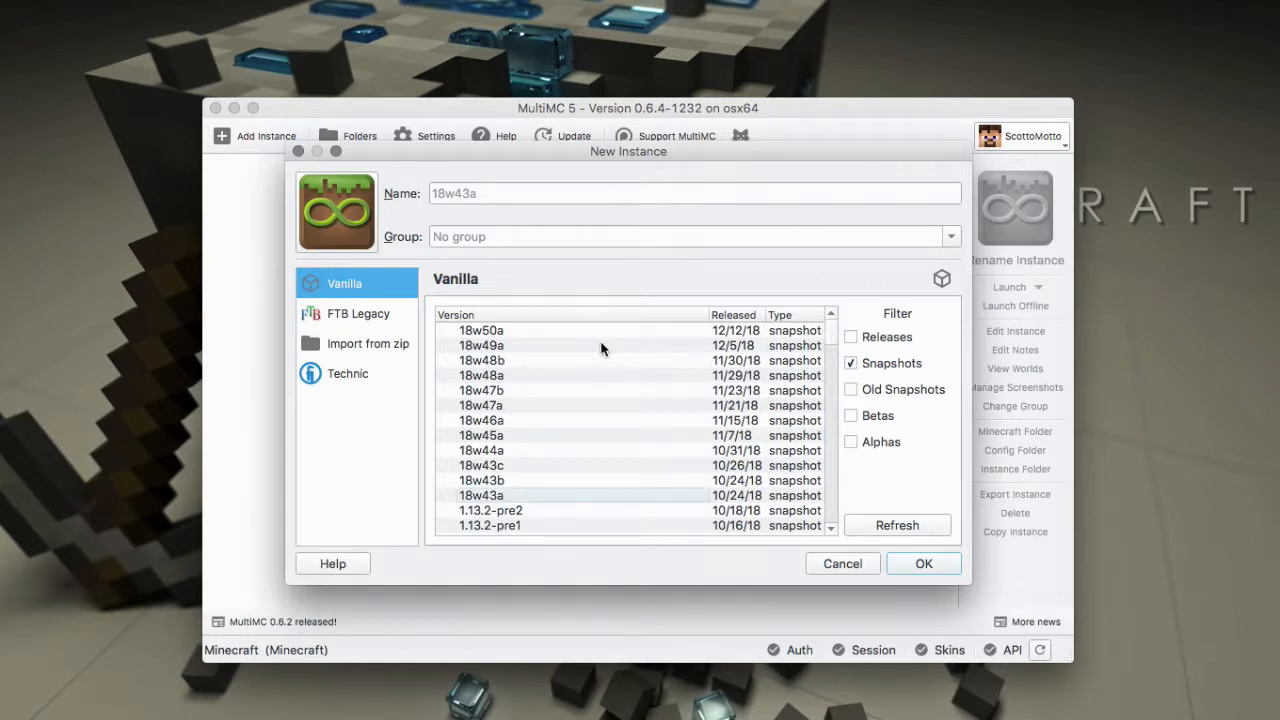
left_click(480, 330)
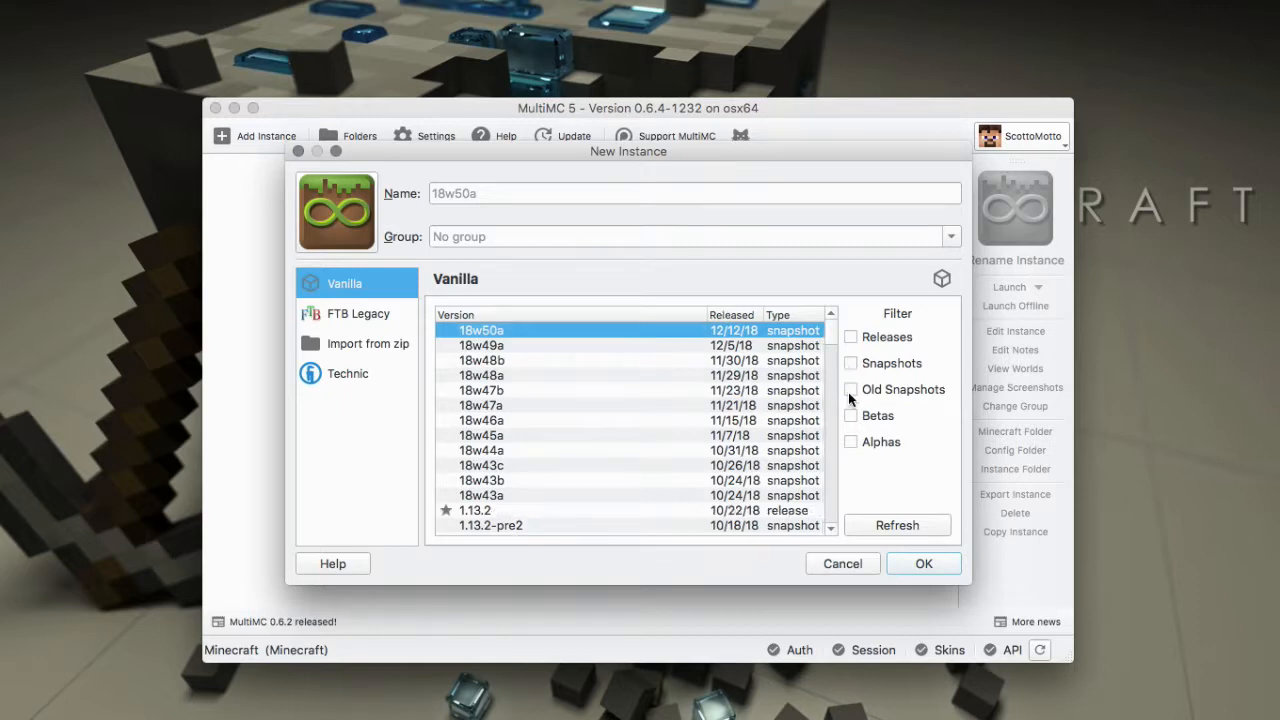
left_click(851, 415)
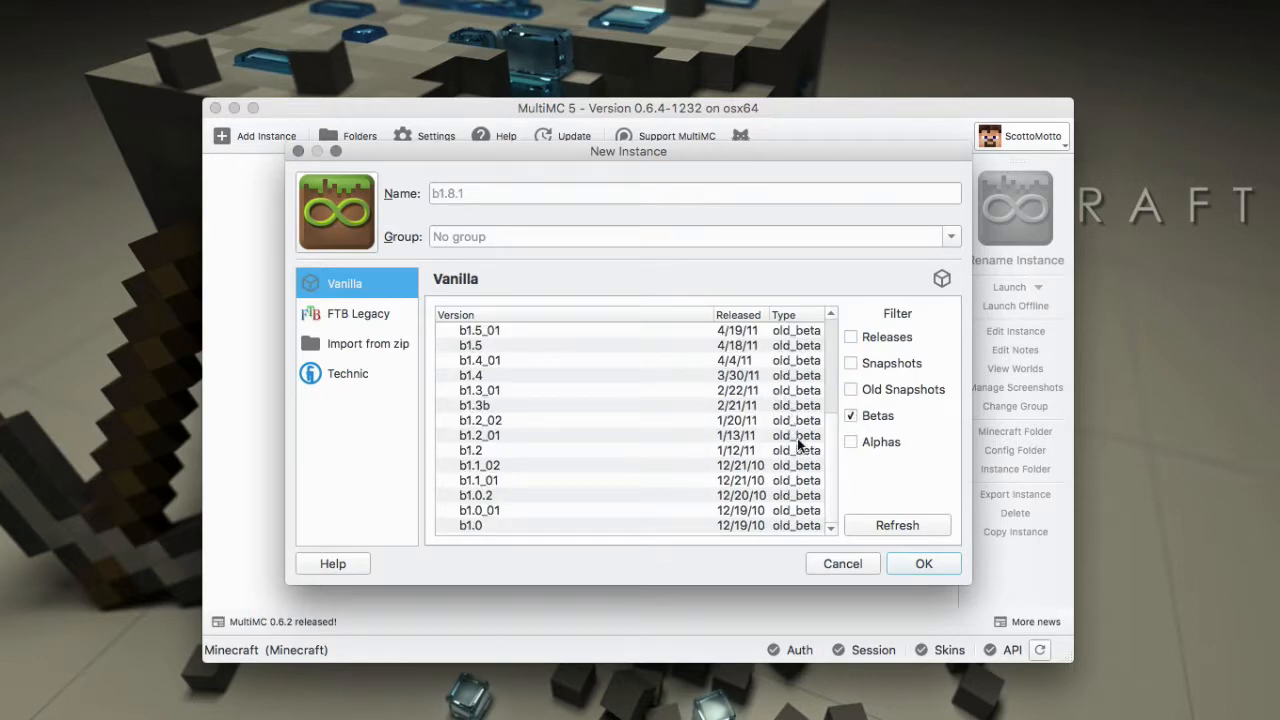
mouse_move(695, 481)
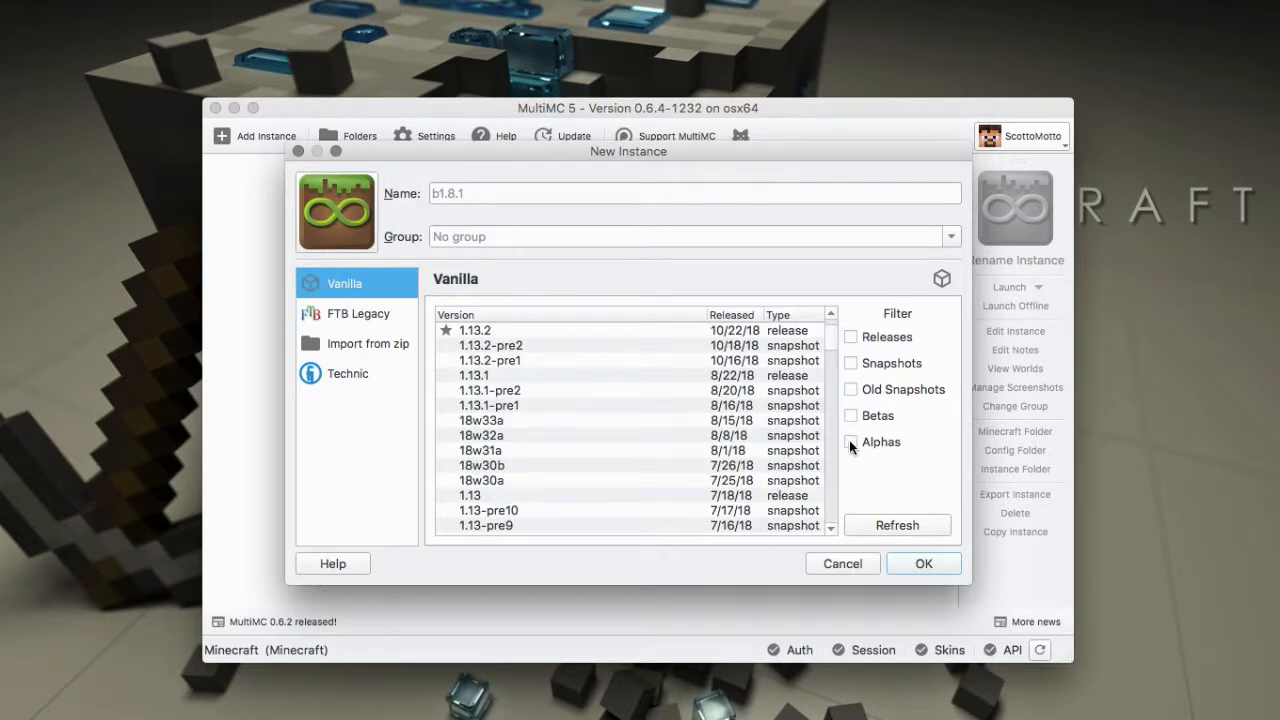
left_click(850, 441)
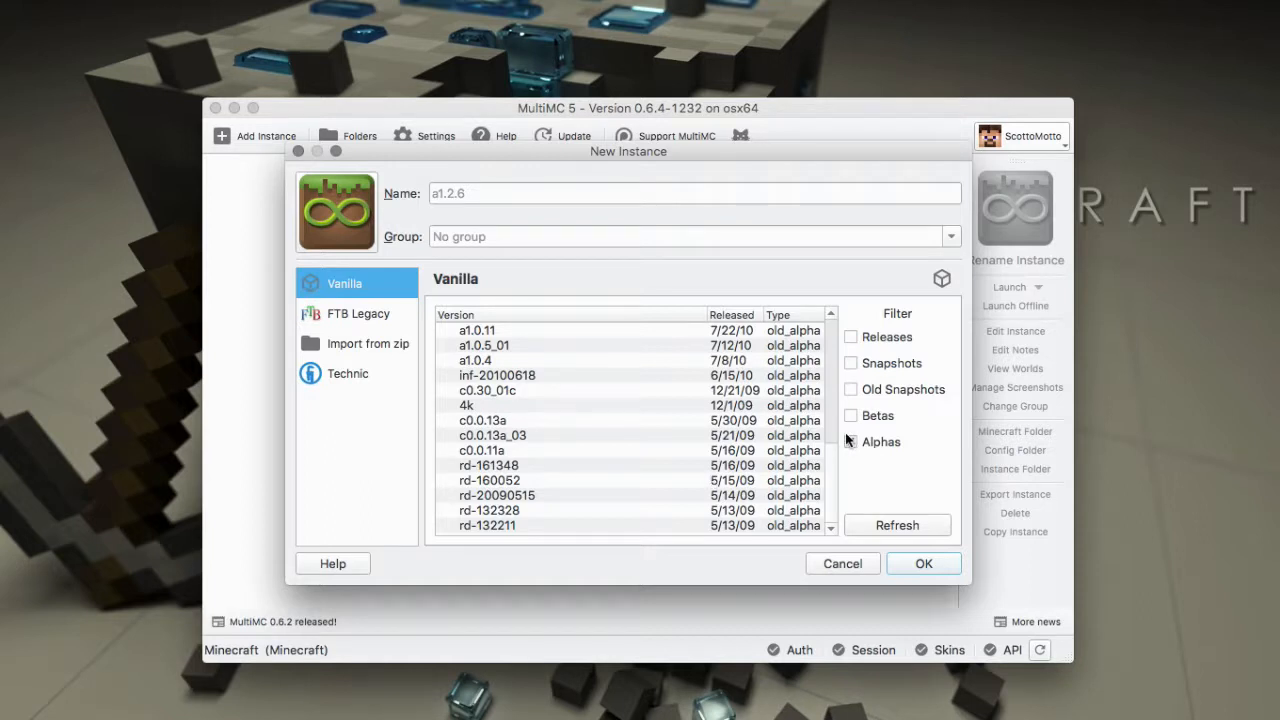
left_click(851, 336)
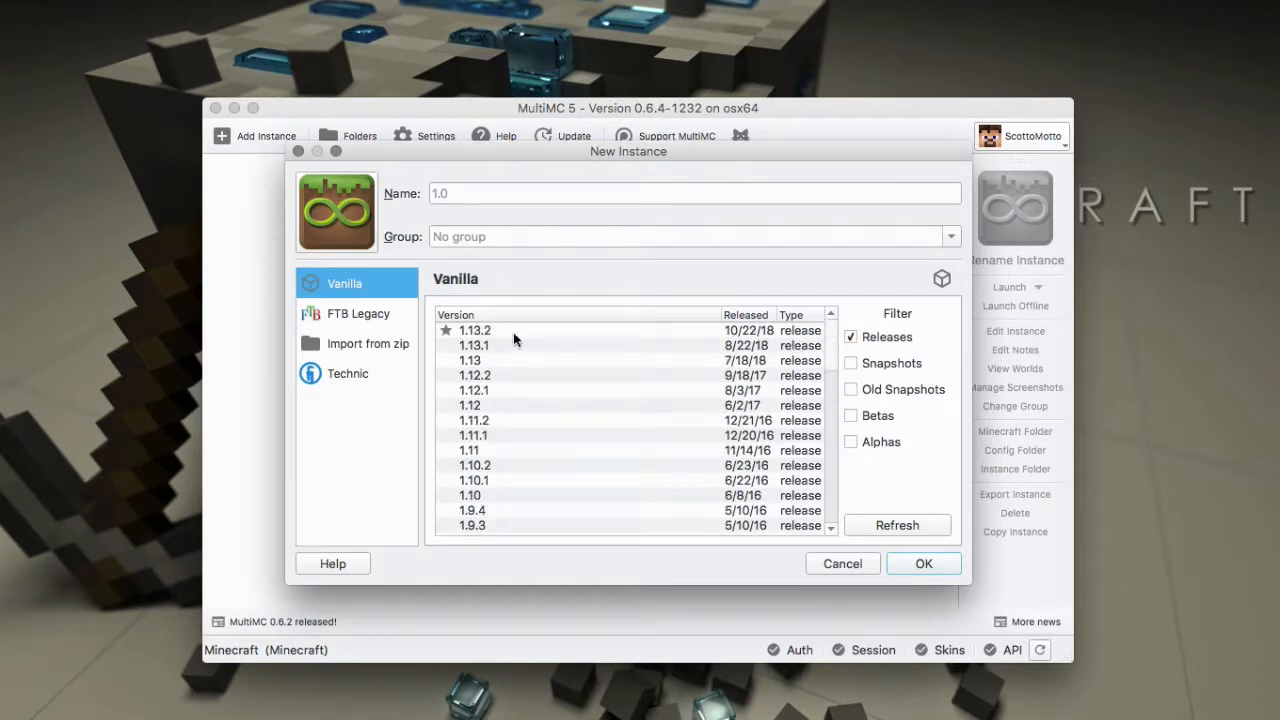
Step: Select the starred recommended 1.13.2 release in the version list
left_click(474, 330)
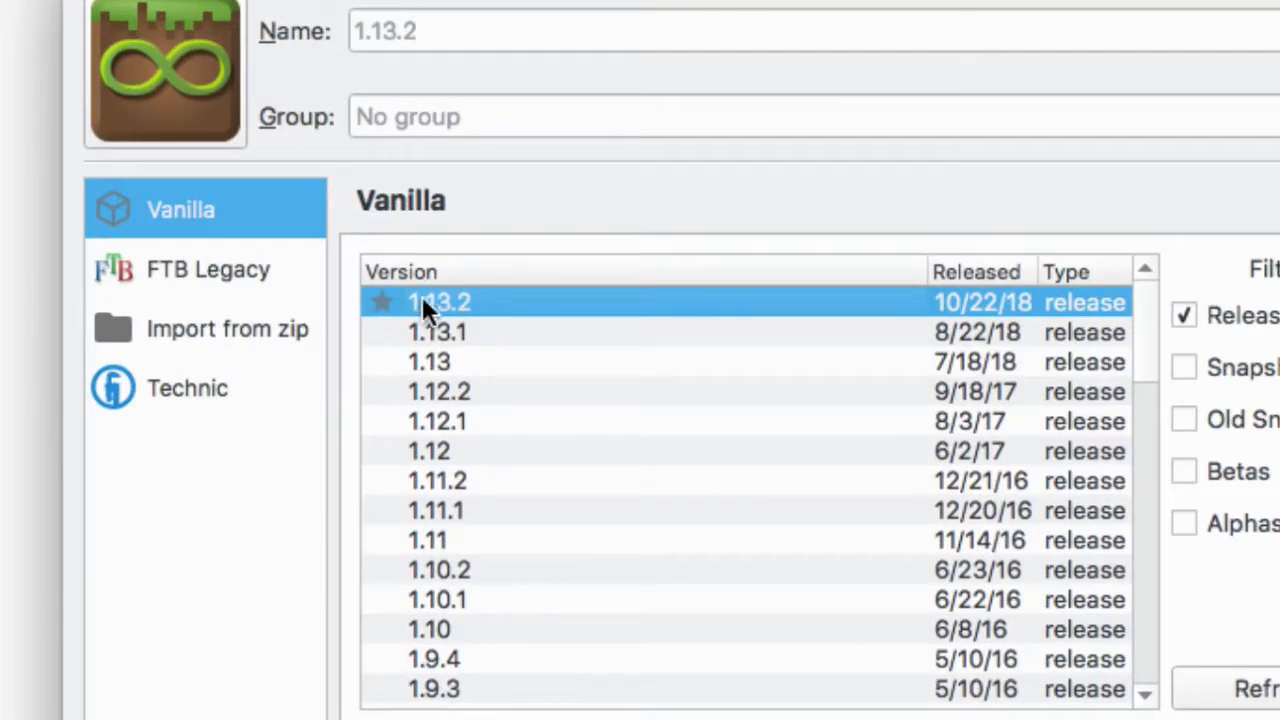
mouse_move(520, 315)
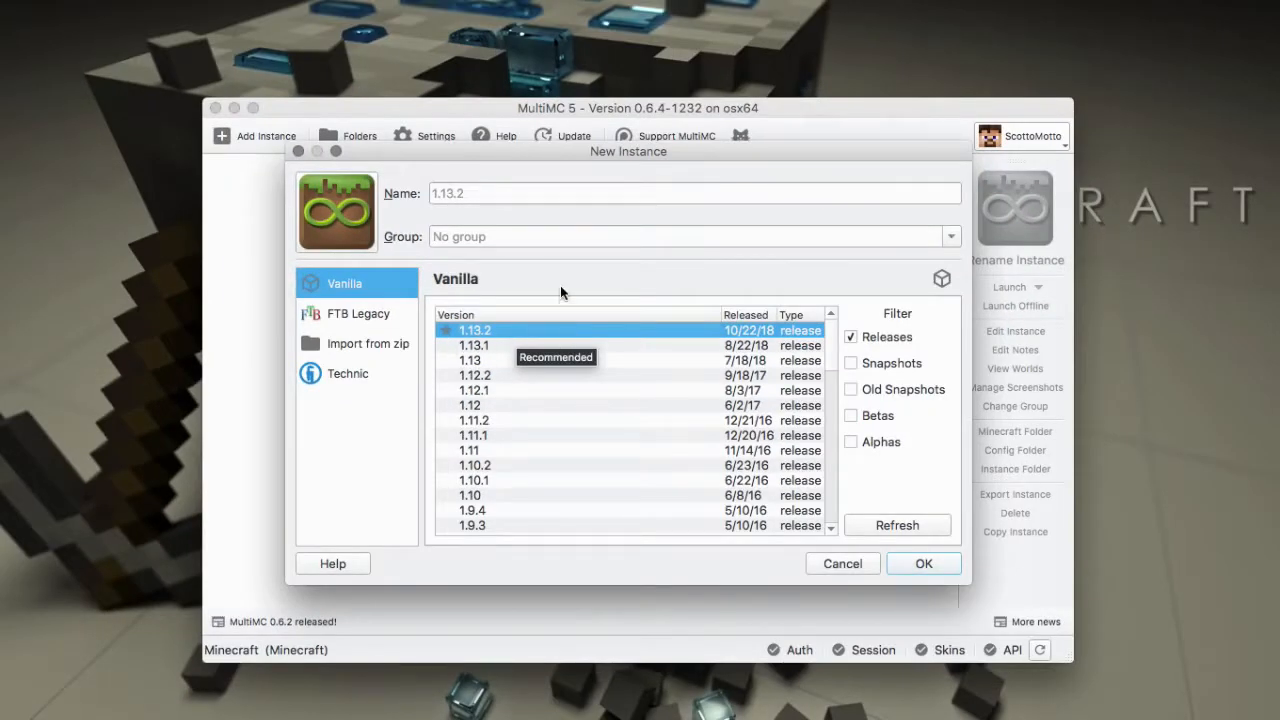
left_click(693, 193)
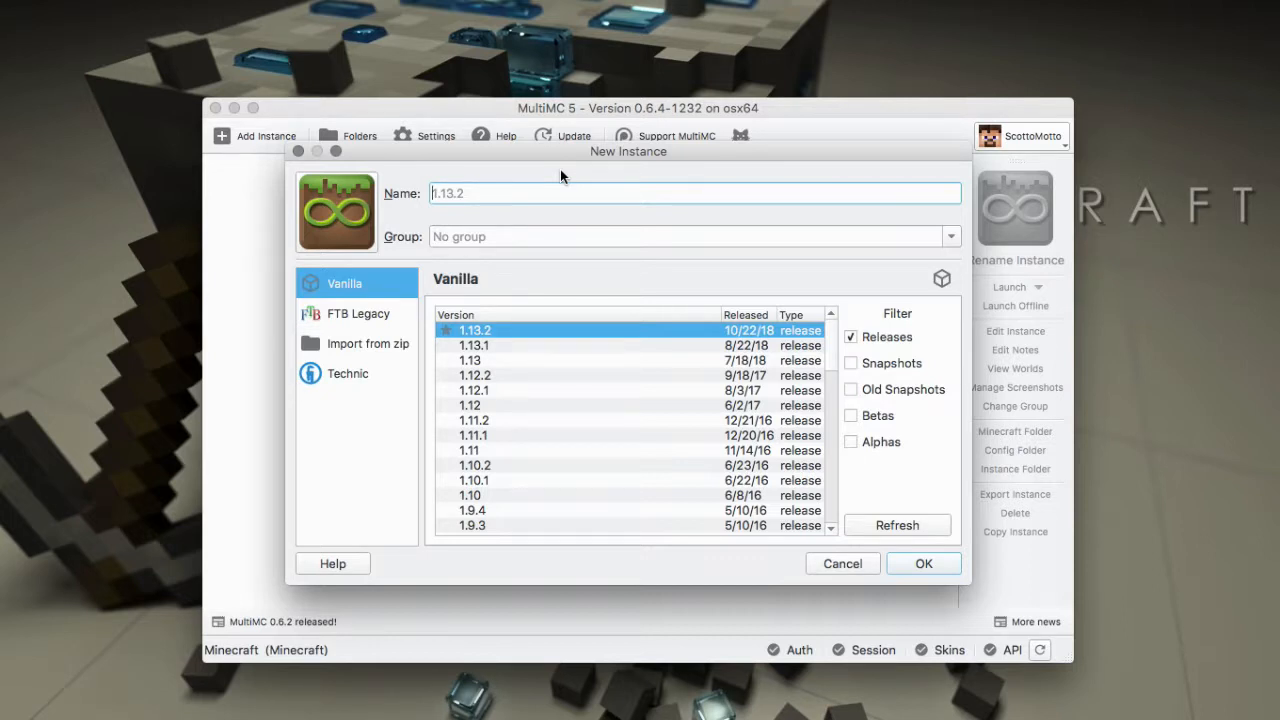
mouse_move(487, 290)
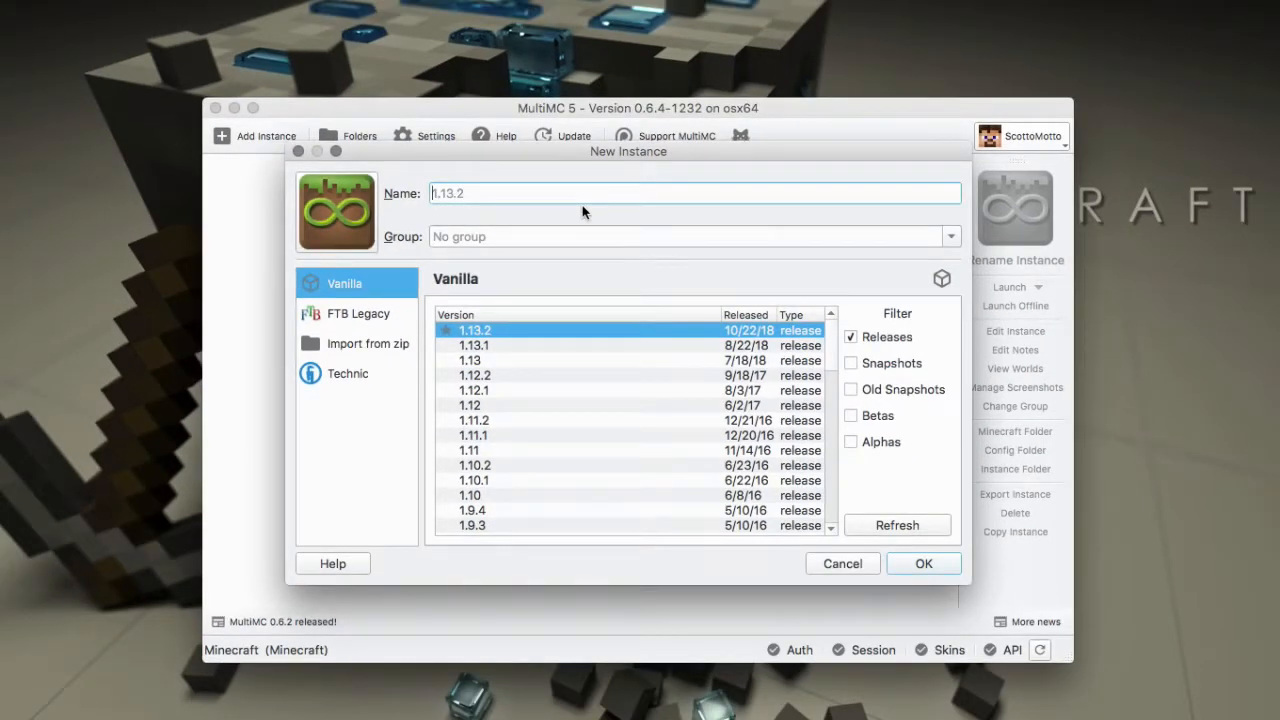
Step: Enter 'Aquatic Update' as the instance name and '1.13.2' as the group
type("Aquatic Upd")
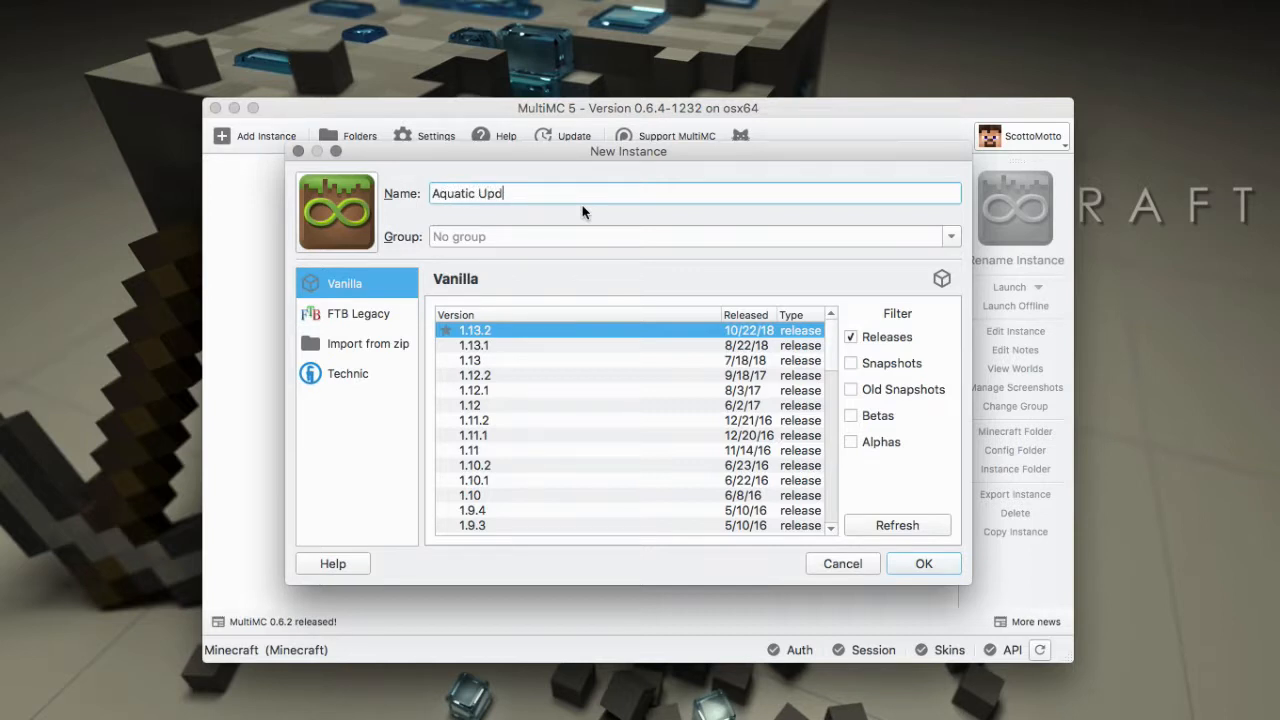
type("ate")
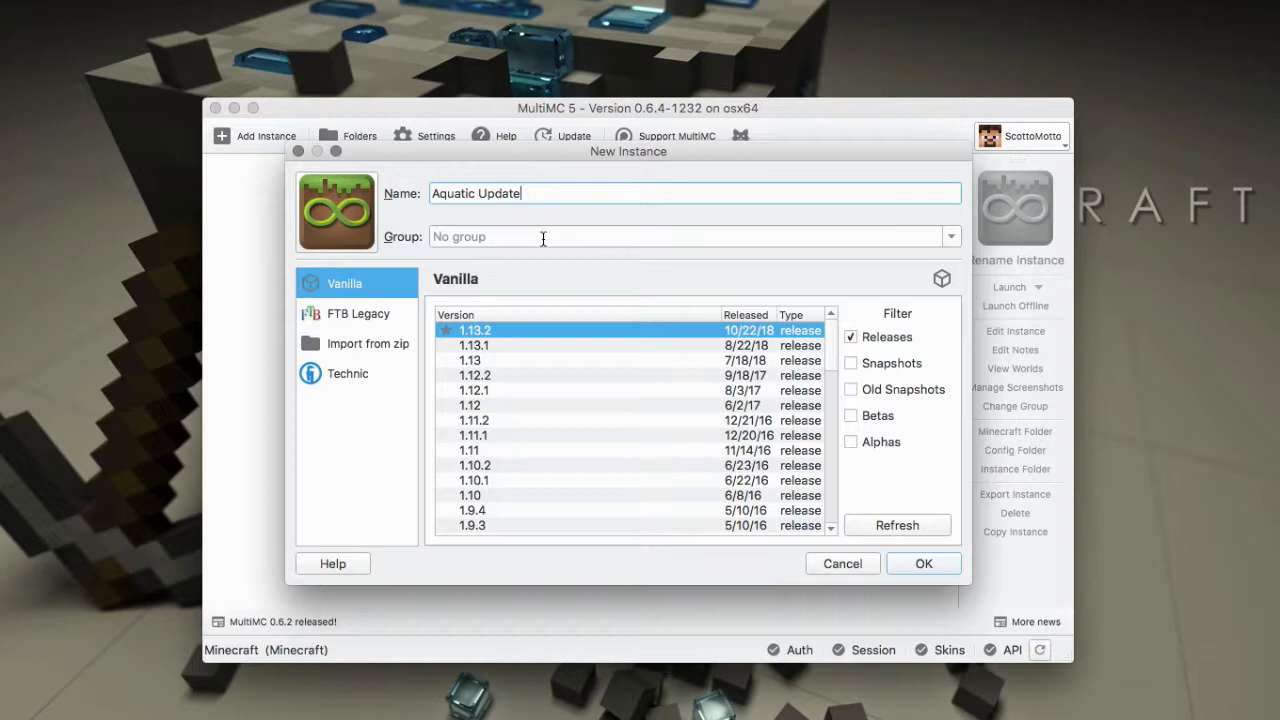
type("1")
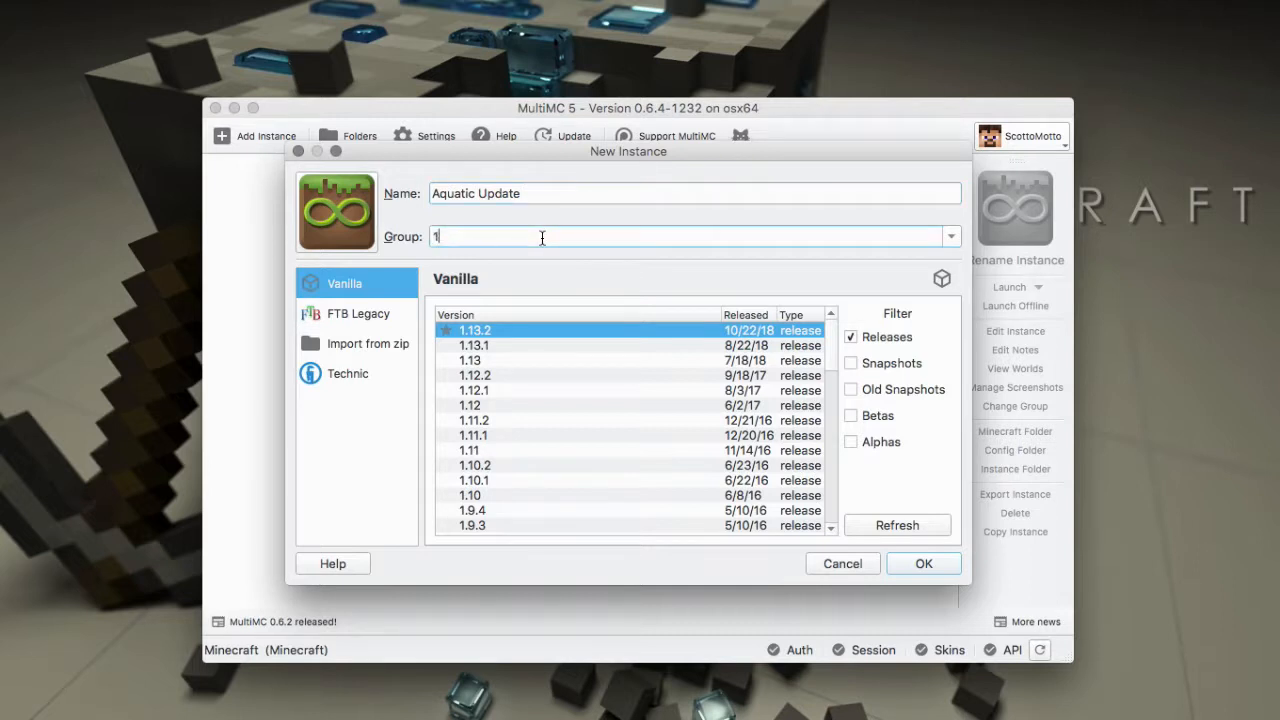
type(".13.2")
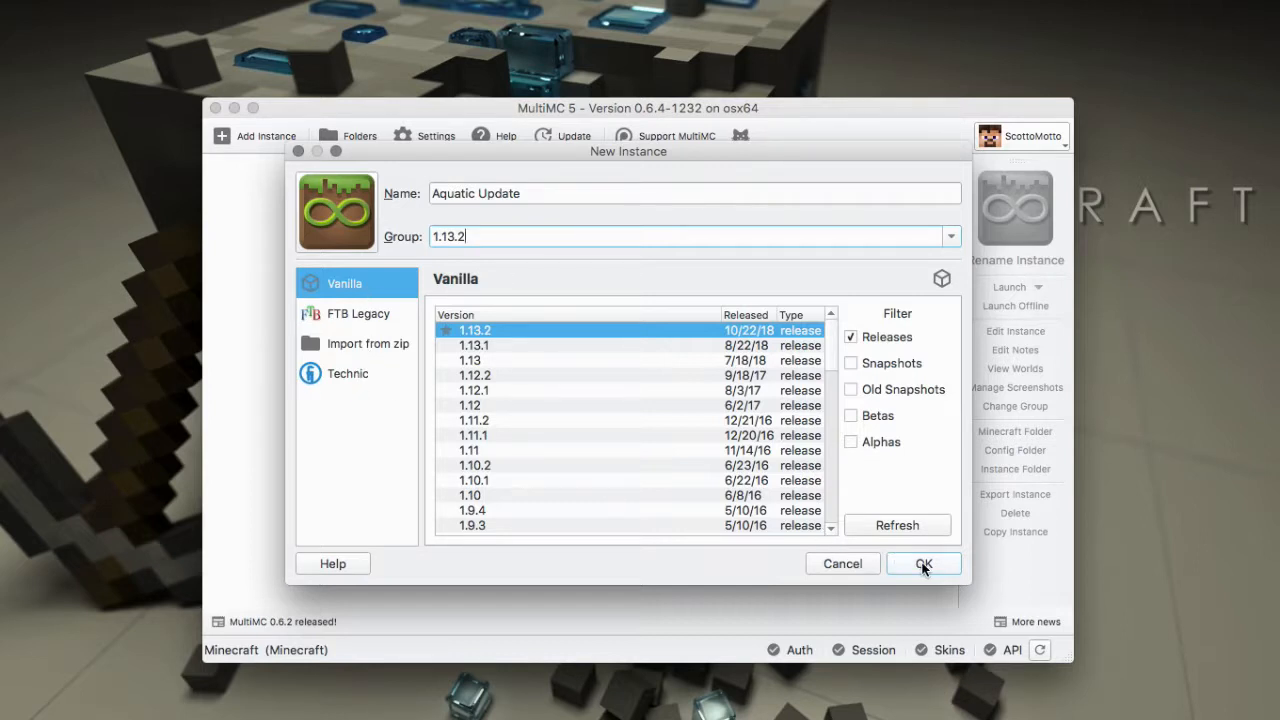
Step: Confirm the New Instance dialog and select the new Aquatic Update instance
left_click(922, 563)
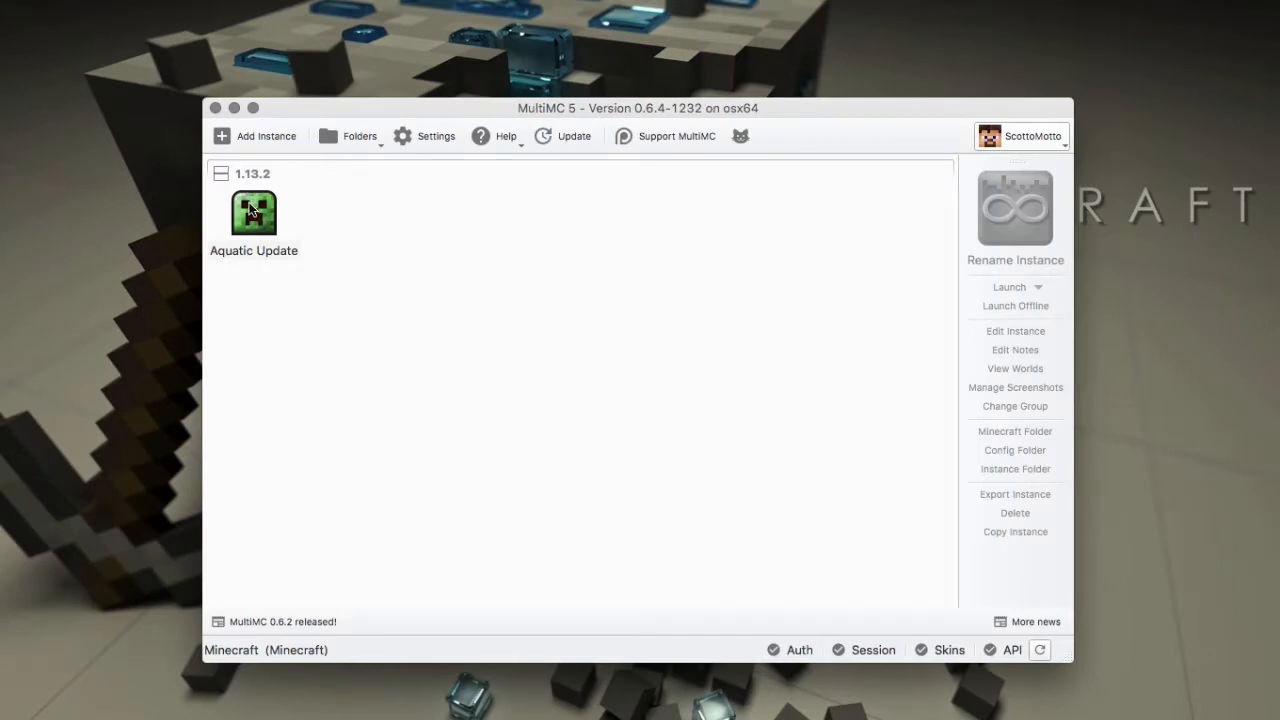
left_click(253, 212)
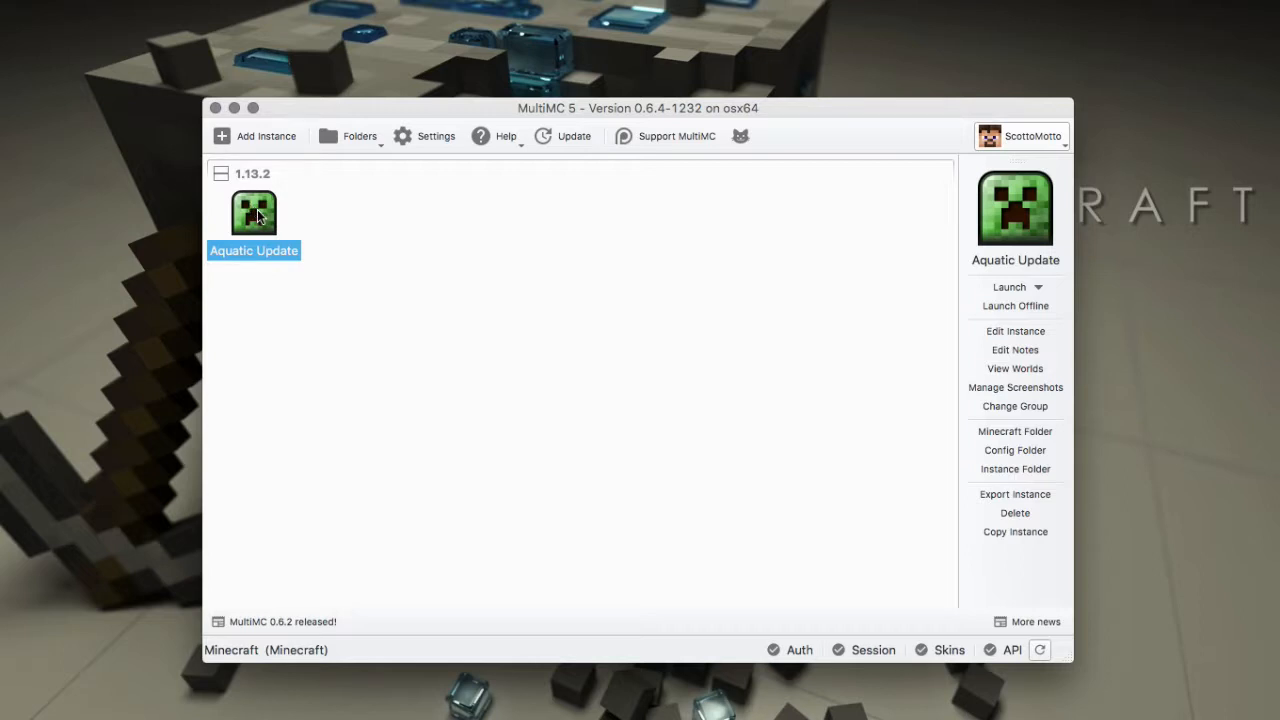
mouse_move(254, 213)
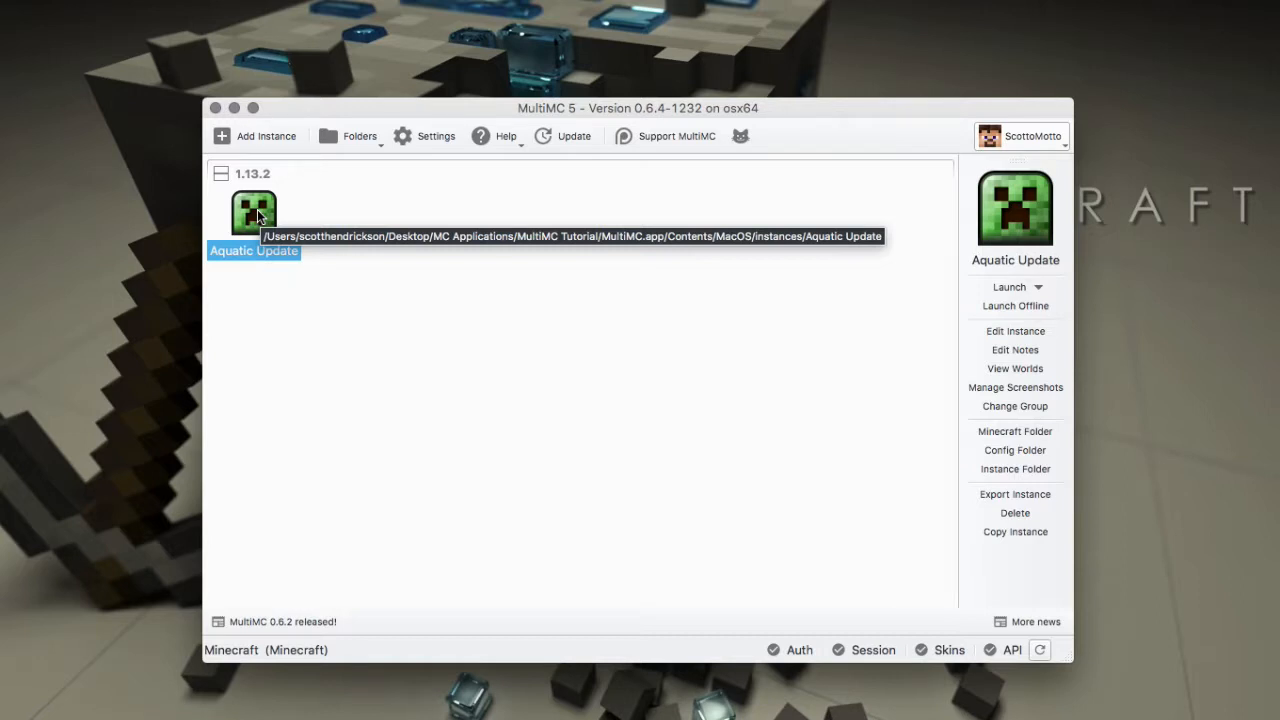
mouse_move(265, 310)
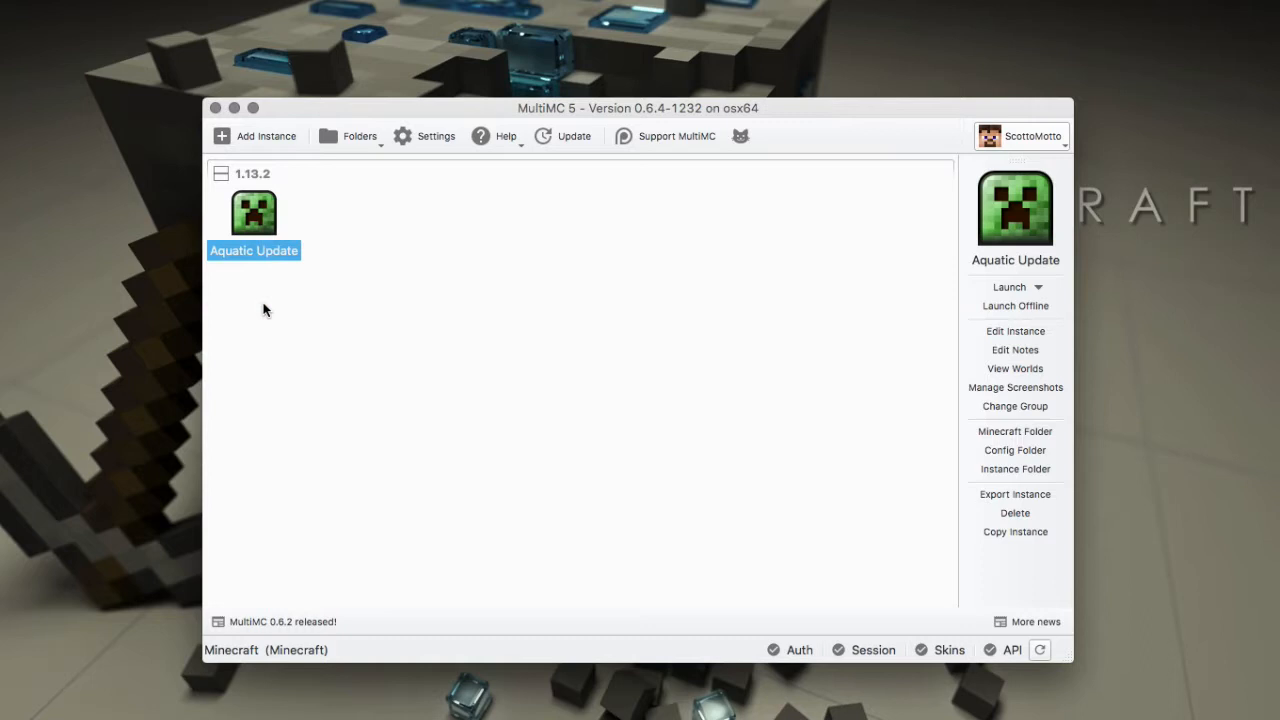
mouse_move(267, 320)
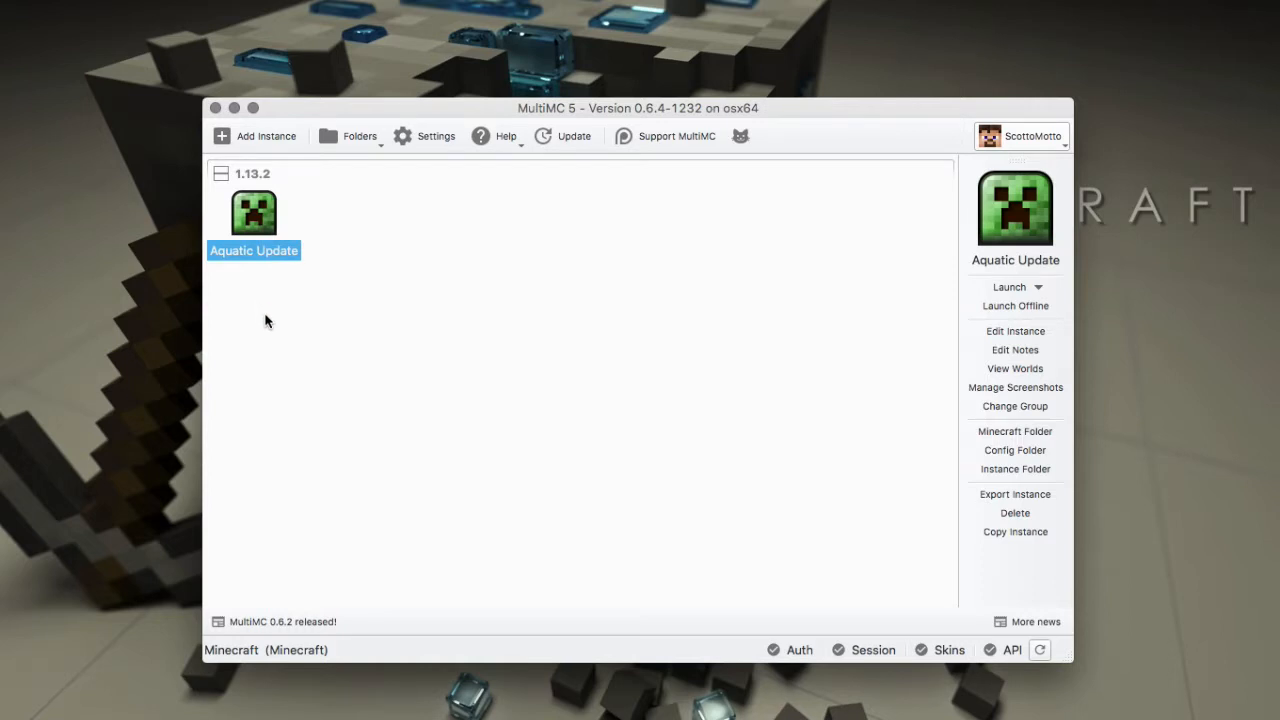